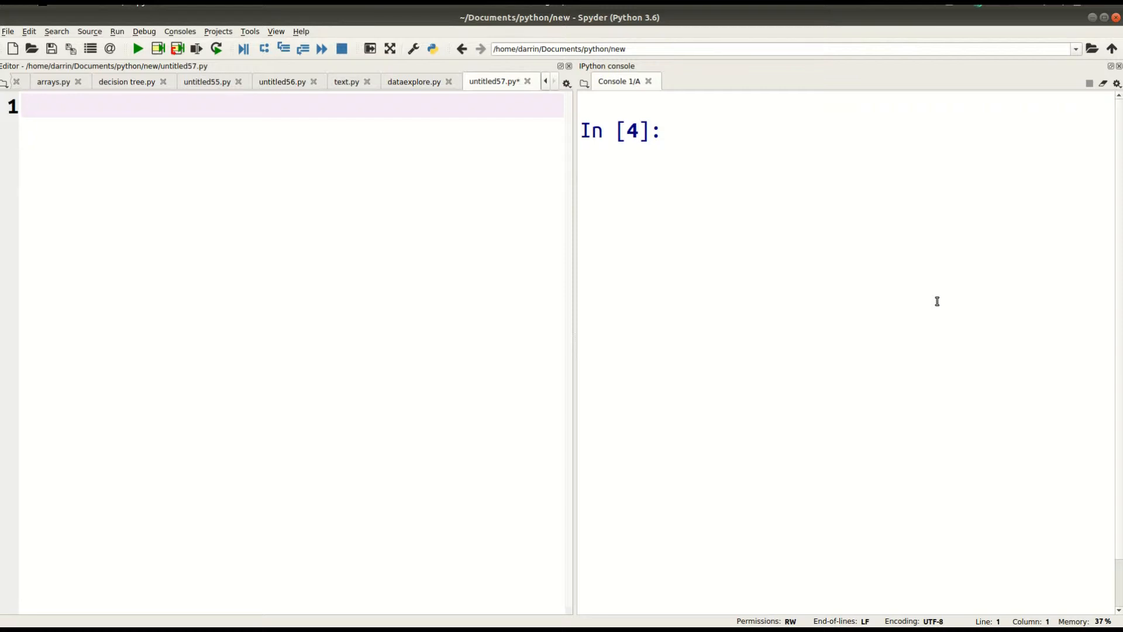
{"action": "mouse_move", "coordinate": [740, 147]}
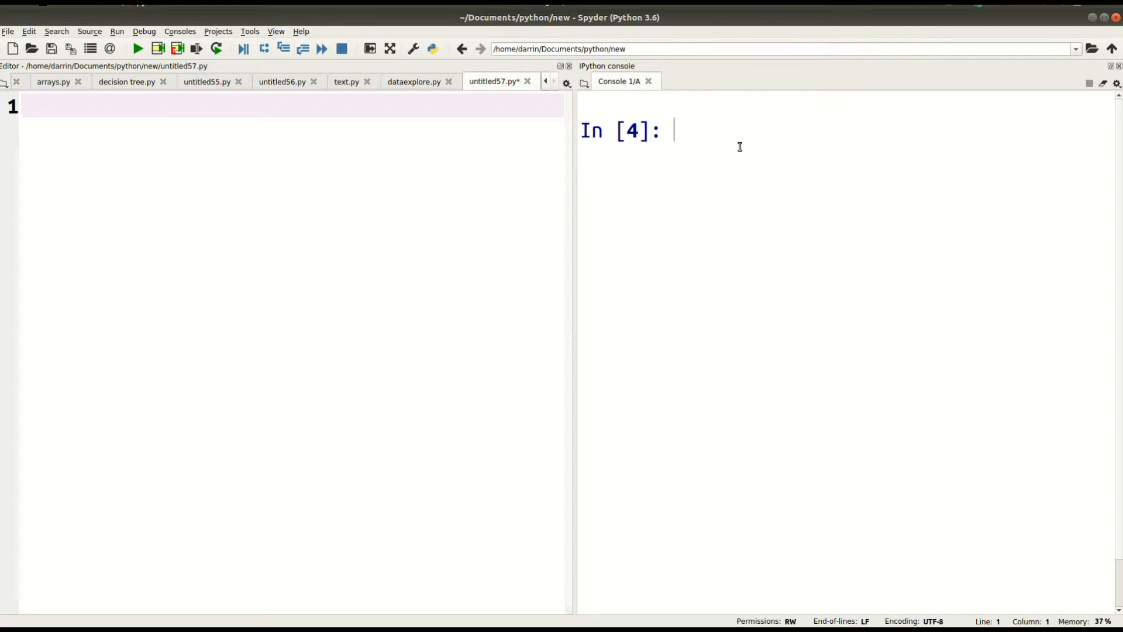
{"action": "mouse_move", "coordinate": [414, 122]}
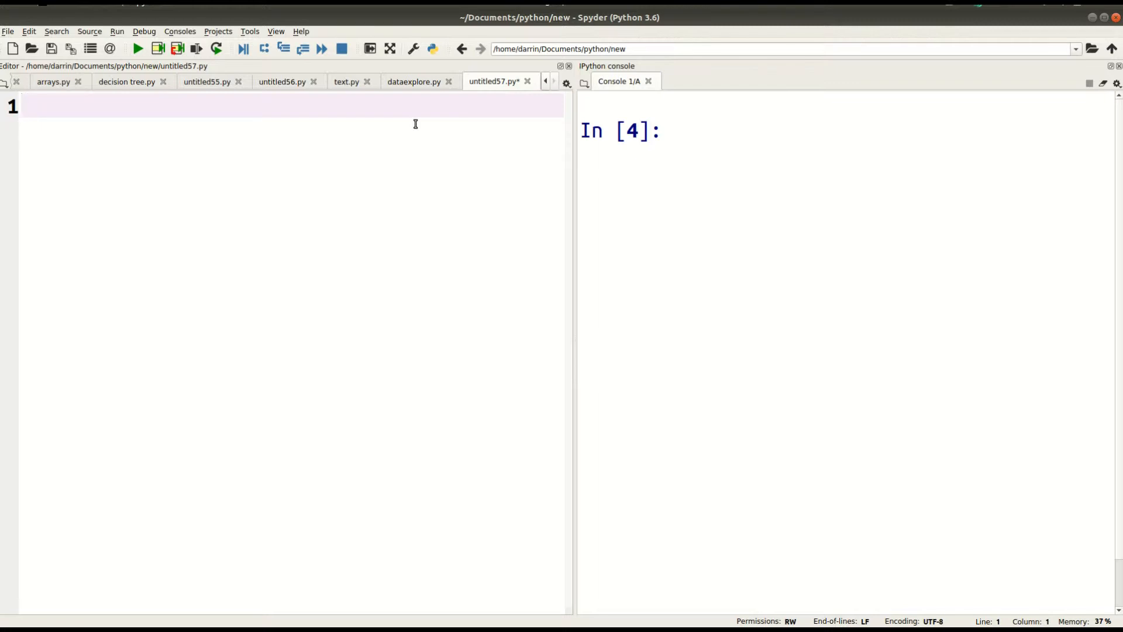
{"action": "mouse_move", "coordinate": [484, 123]}
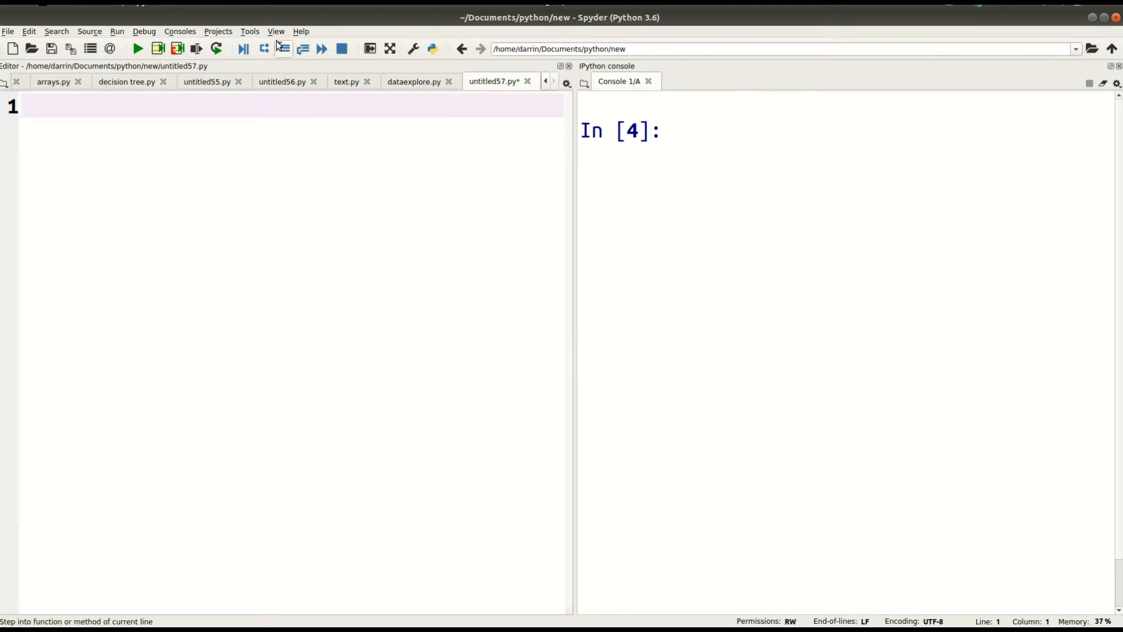
Step: Show the Variable explorer pane, then briefly show and close the Project explorer
{"action": "left_click", "coordinate": [276, 30]}
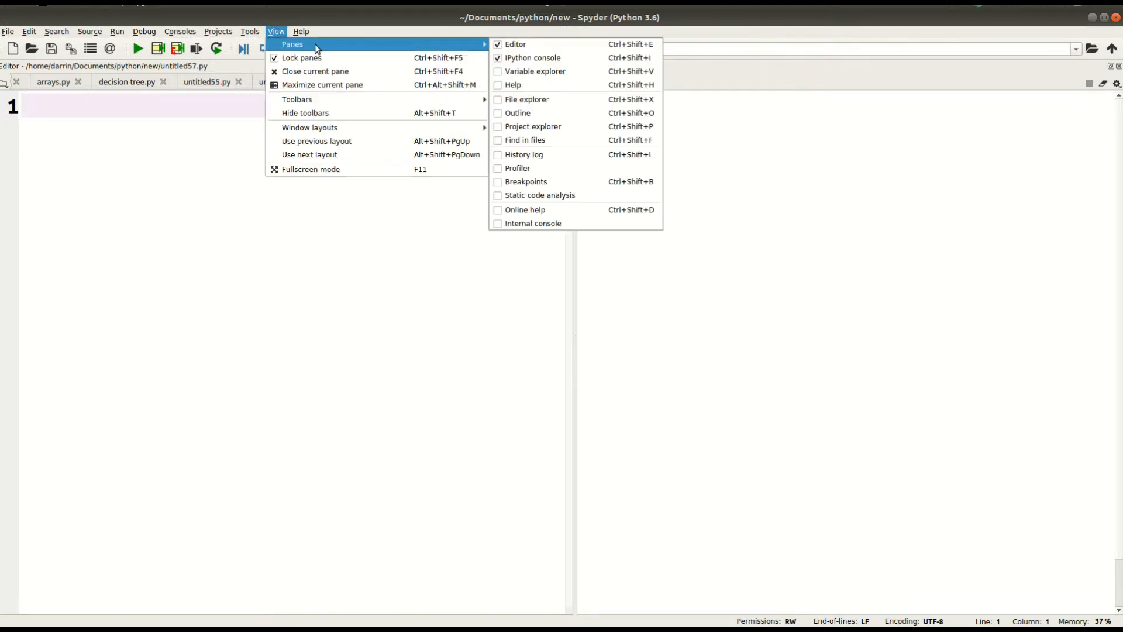
{"action": "mouse_move", "coordinate": [534, 72]}
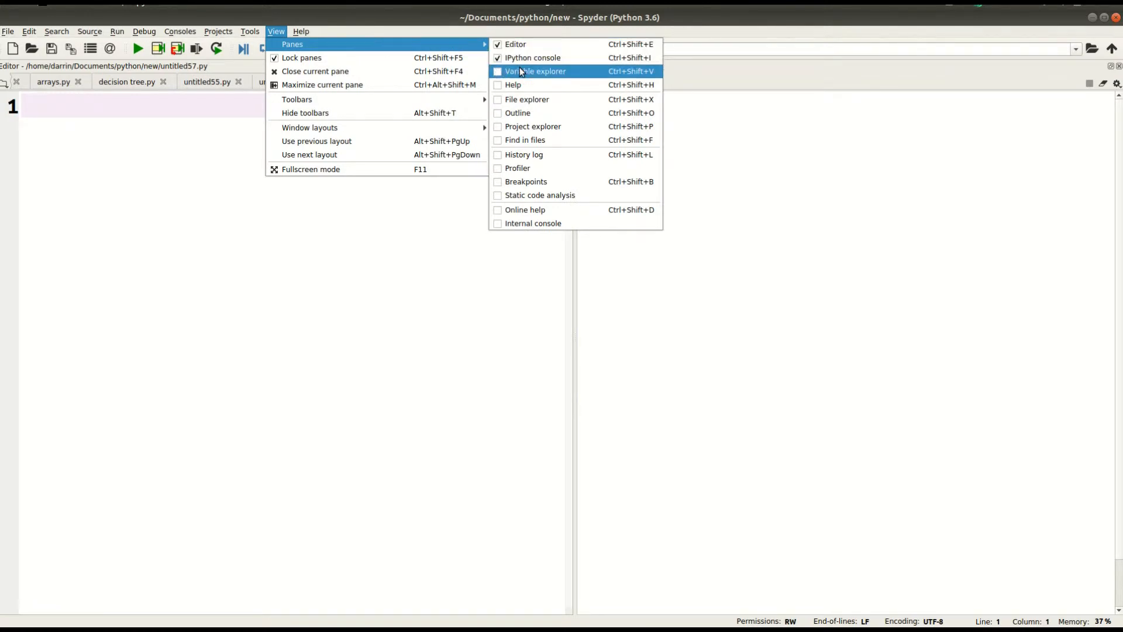
{"action": "left_click", "coordinate": [535, 71]}
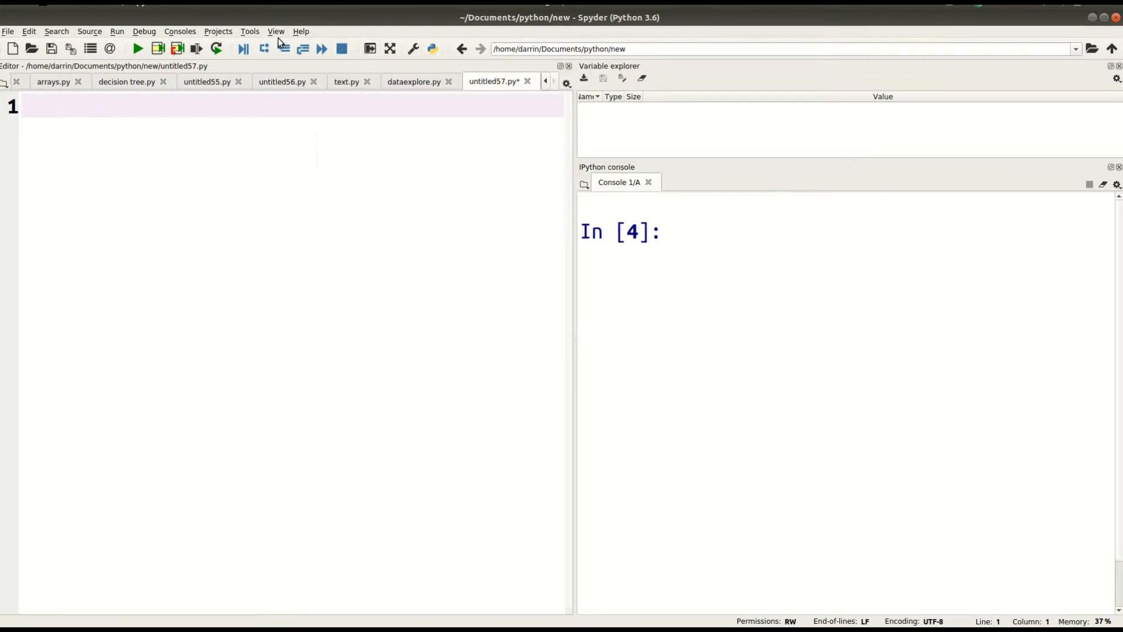
{"action": "left_click", "coordinate": [276, 30]}
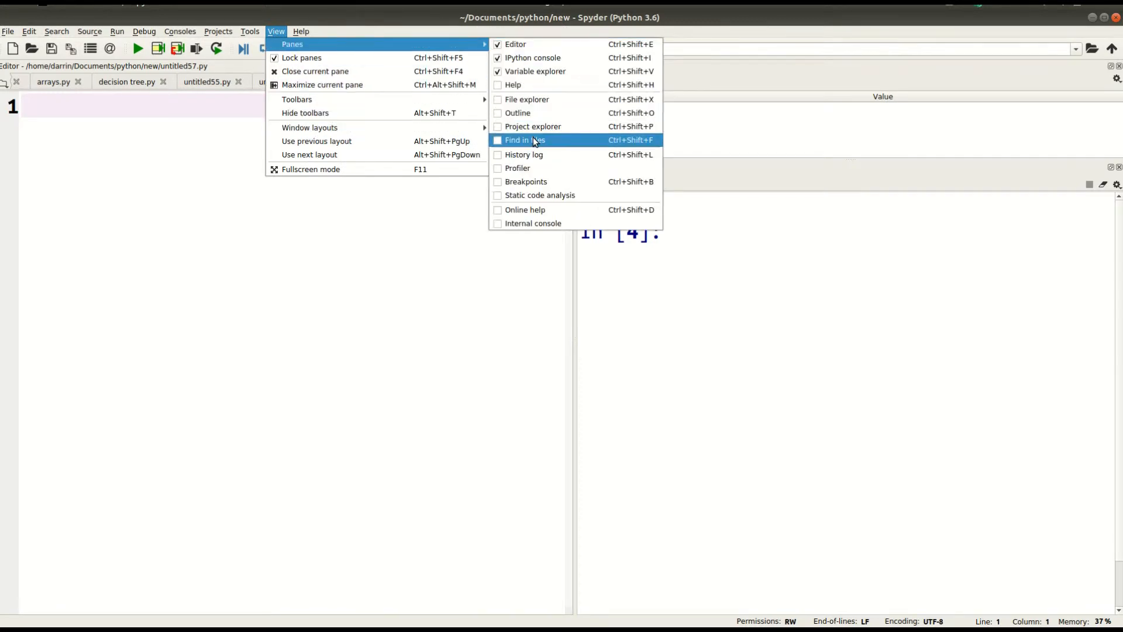
{"action": "left_click", "coordinate": [534, 126]}
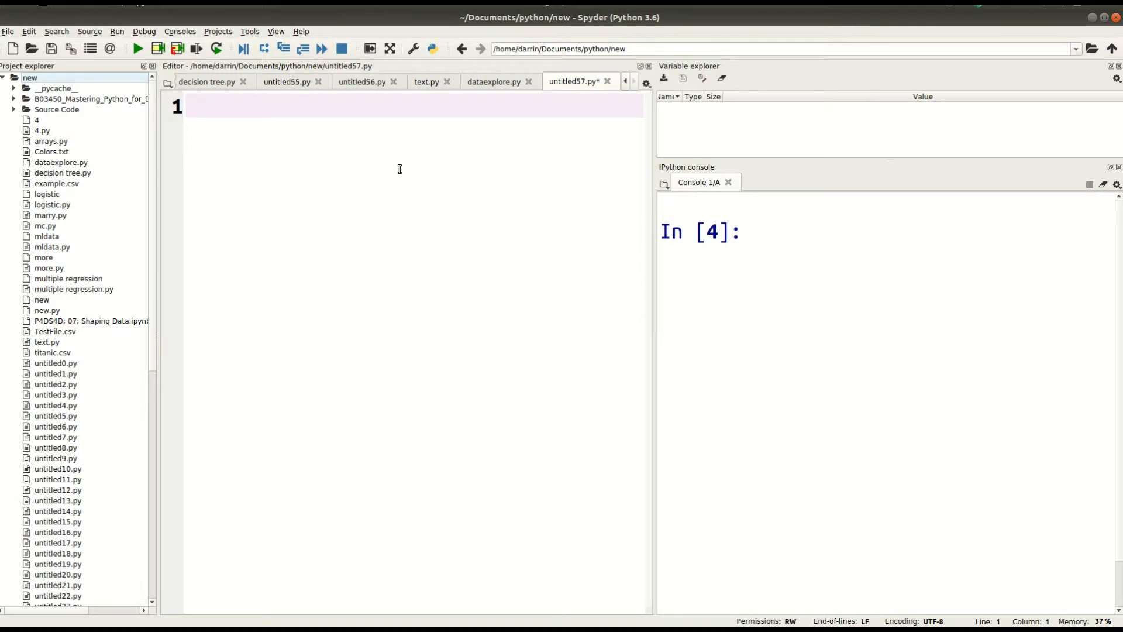
{"action": "mouse_move", "coordinate": [162, 74]}
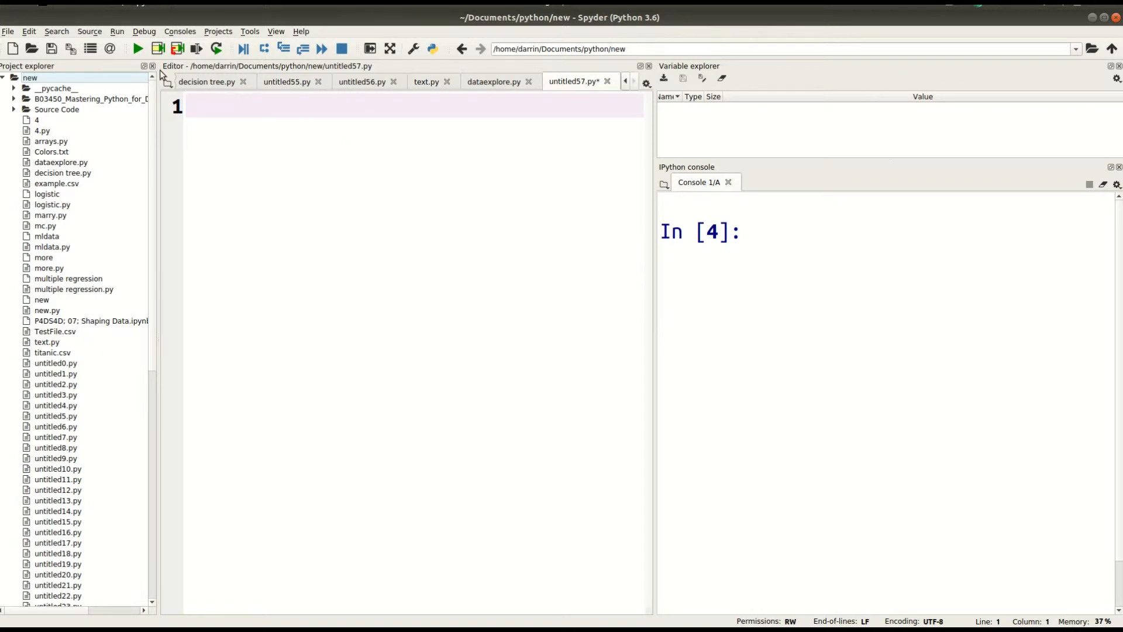
{"action": "left_click", "coordinate": [152, 66]}
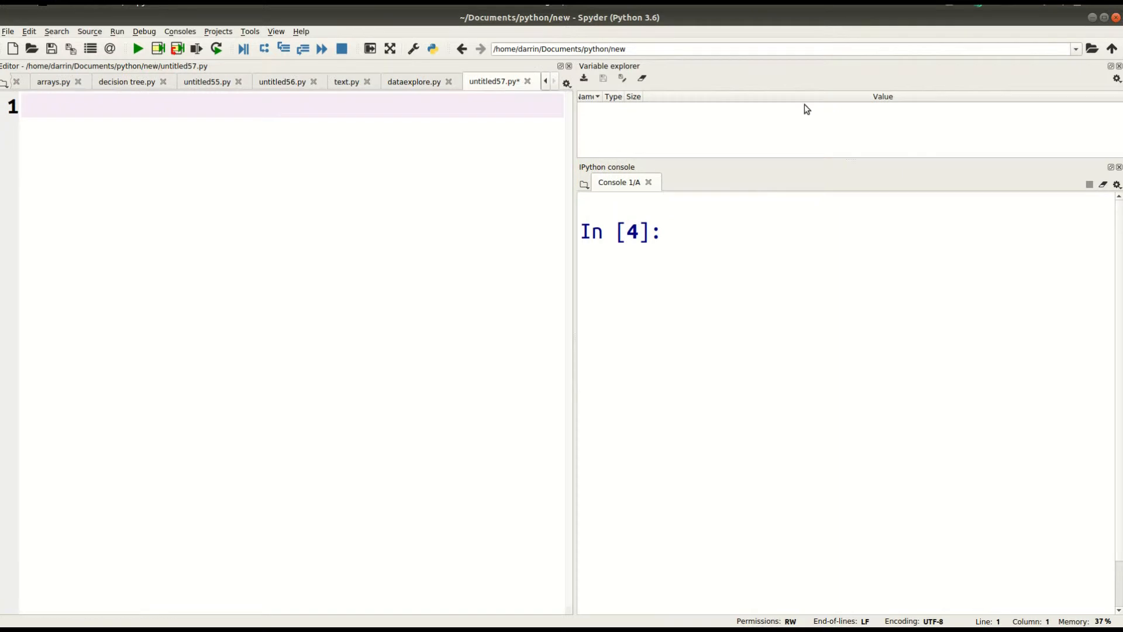
{"action": "mouse_move", "coordinate": [1106, 64]}
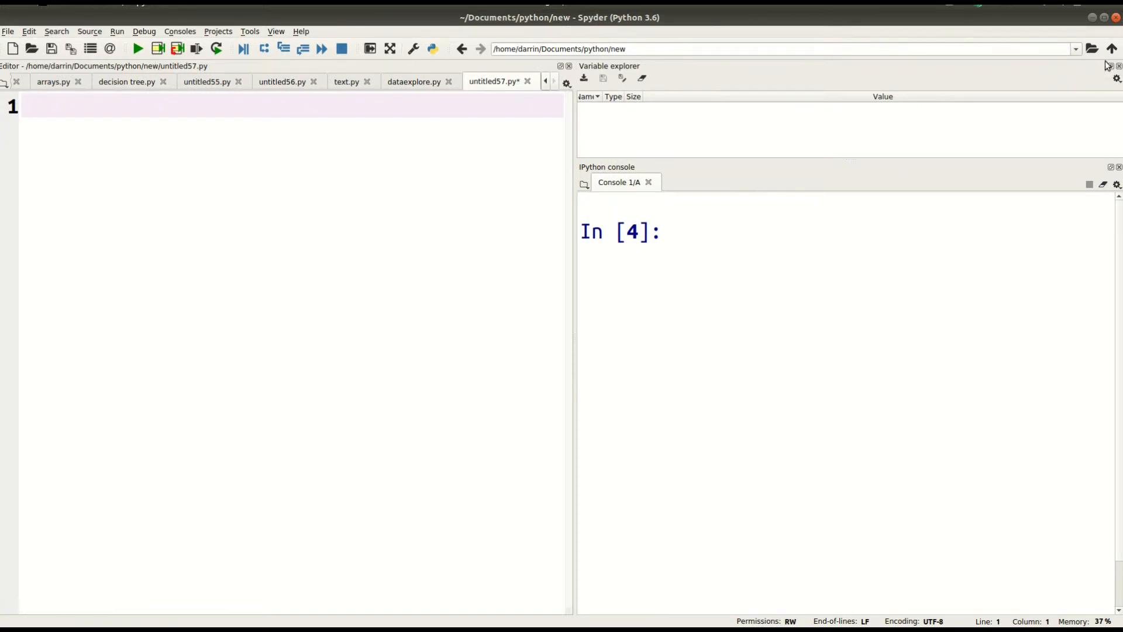
{"action": "mouse_move", "coordinate": [991, 140]}
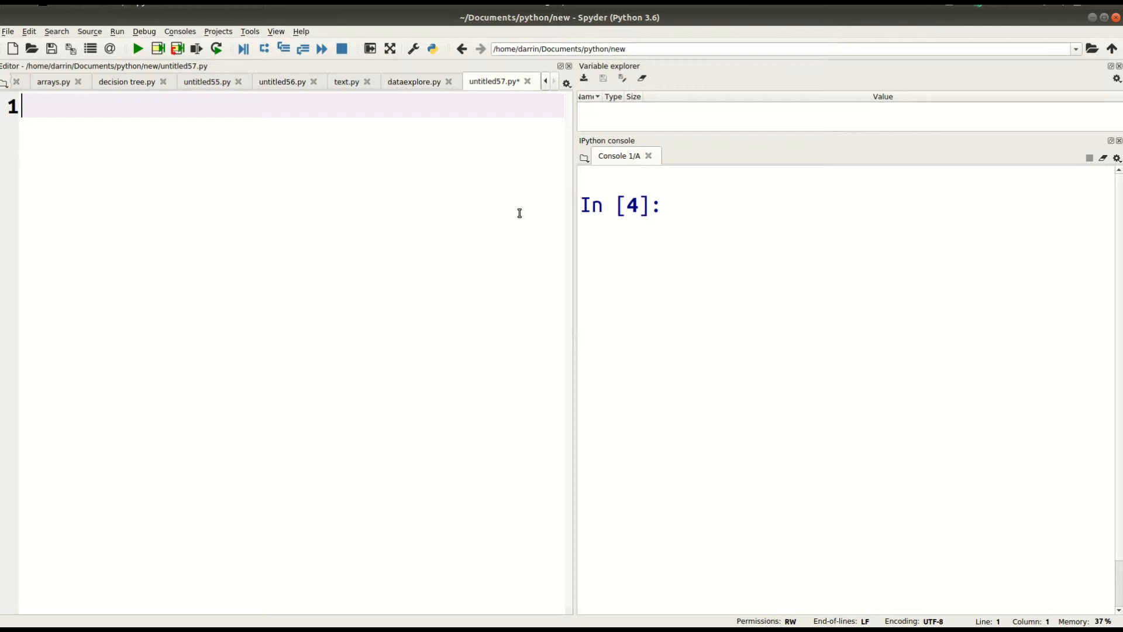
Step: Write the header def example(): and start its indented body line
{"action": "type", "text": "de"}
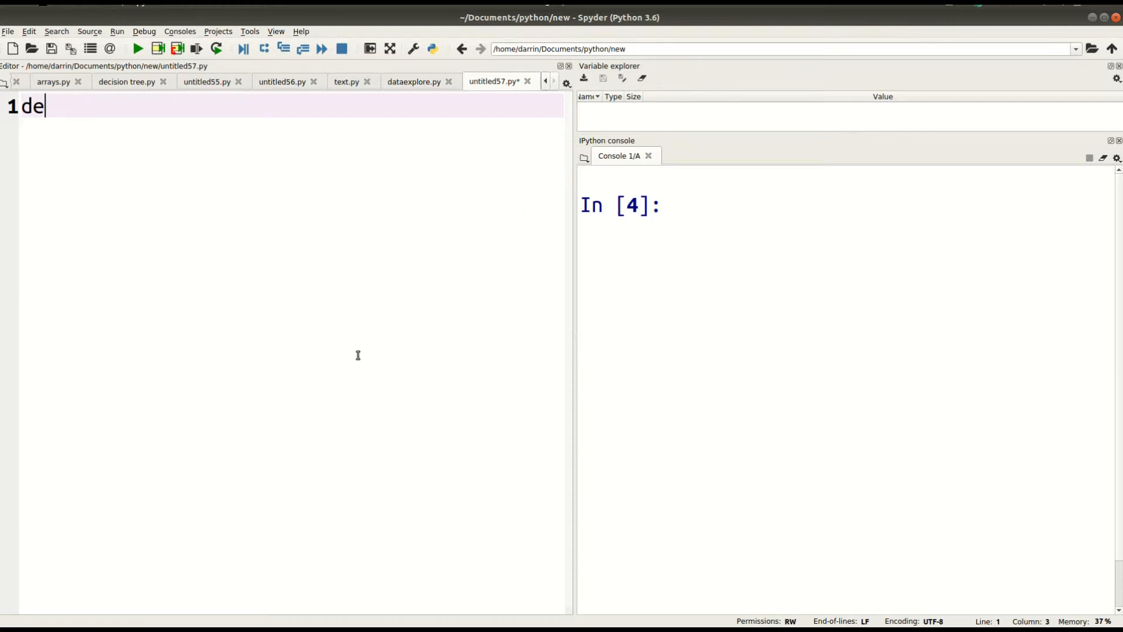
{"action": "type", "text": "f"}
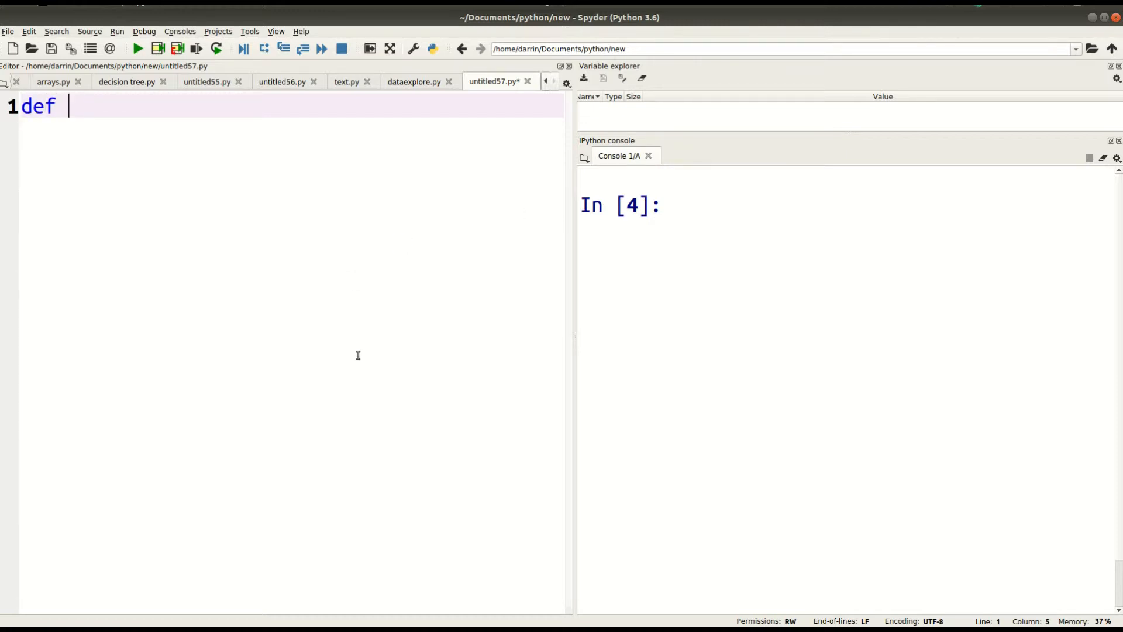
{"action": "type", "text": "exampl"}
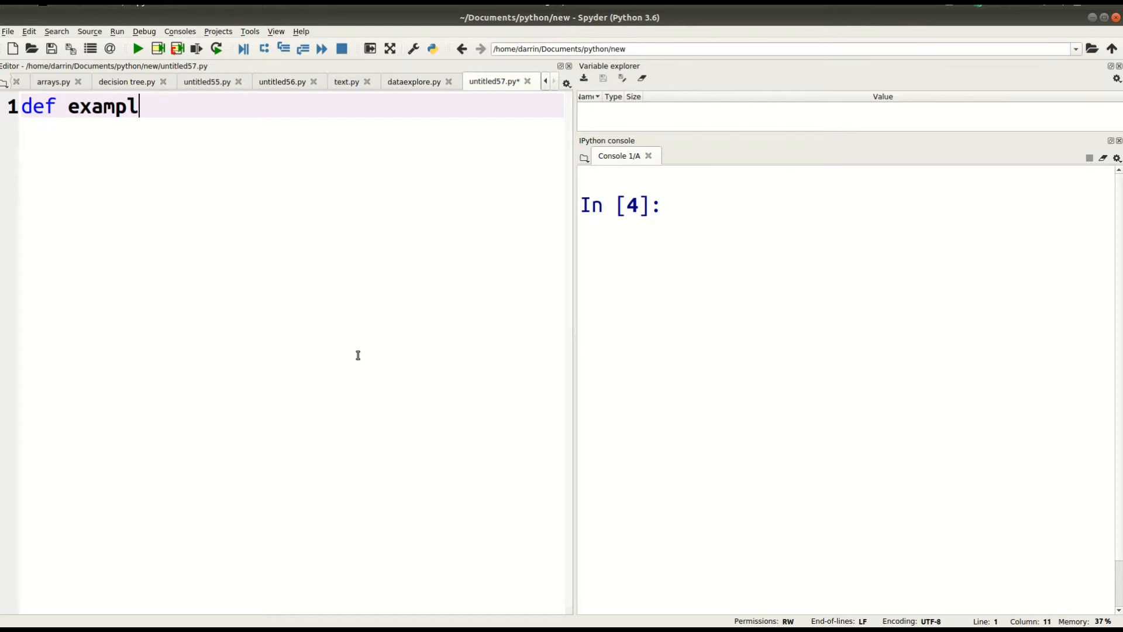
{"action": "type", "text": "e()"}
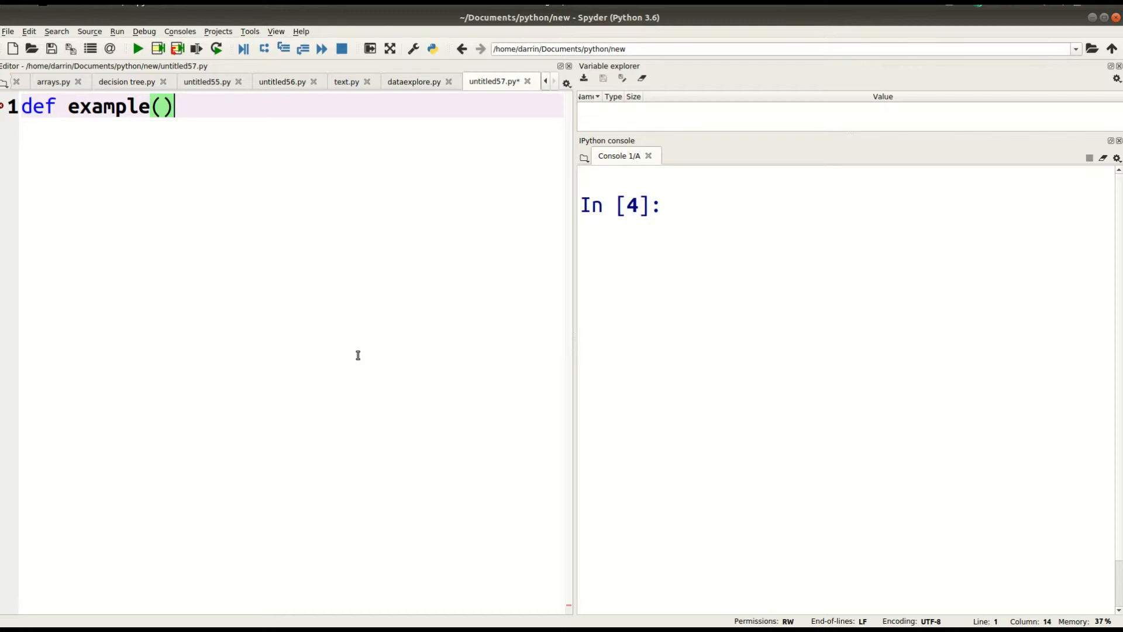
{"action": "key", "text": "Left"}
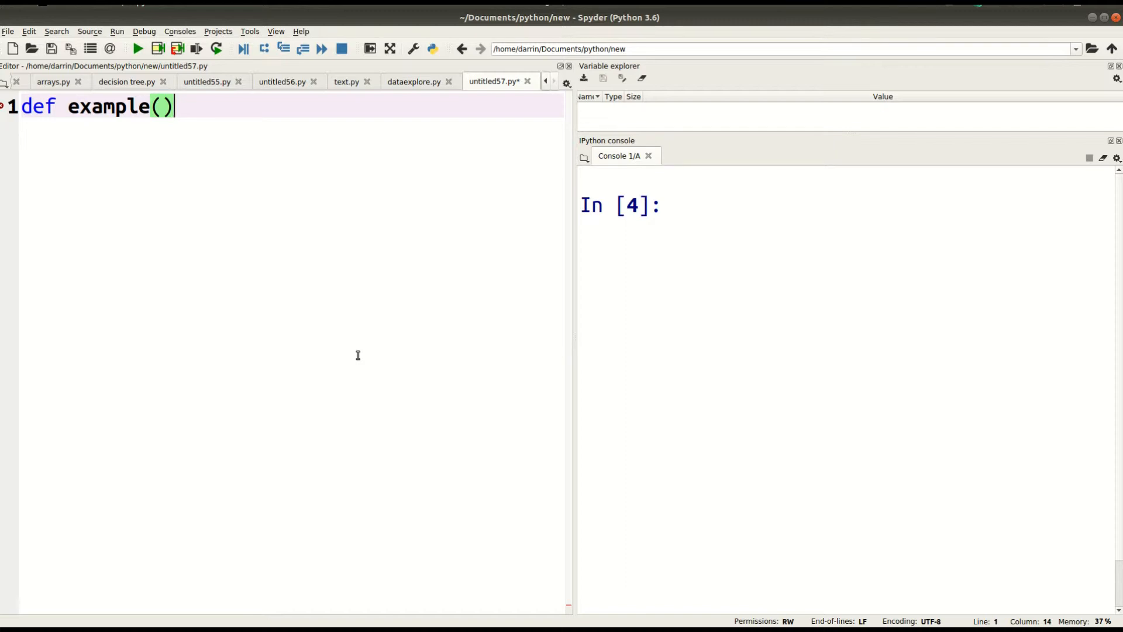
{"action": "type", "text": ":"}
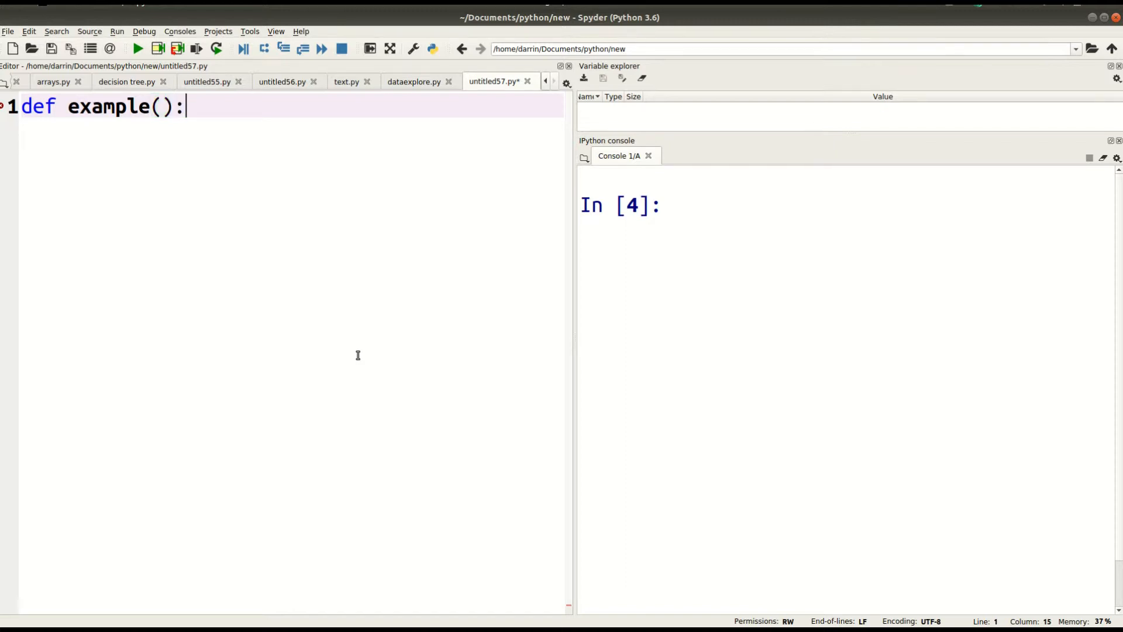
{"action": "key", "text": "Return"}
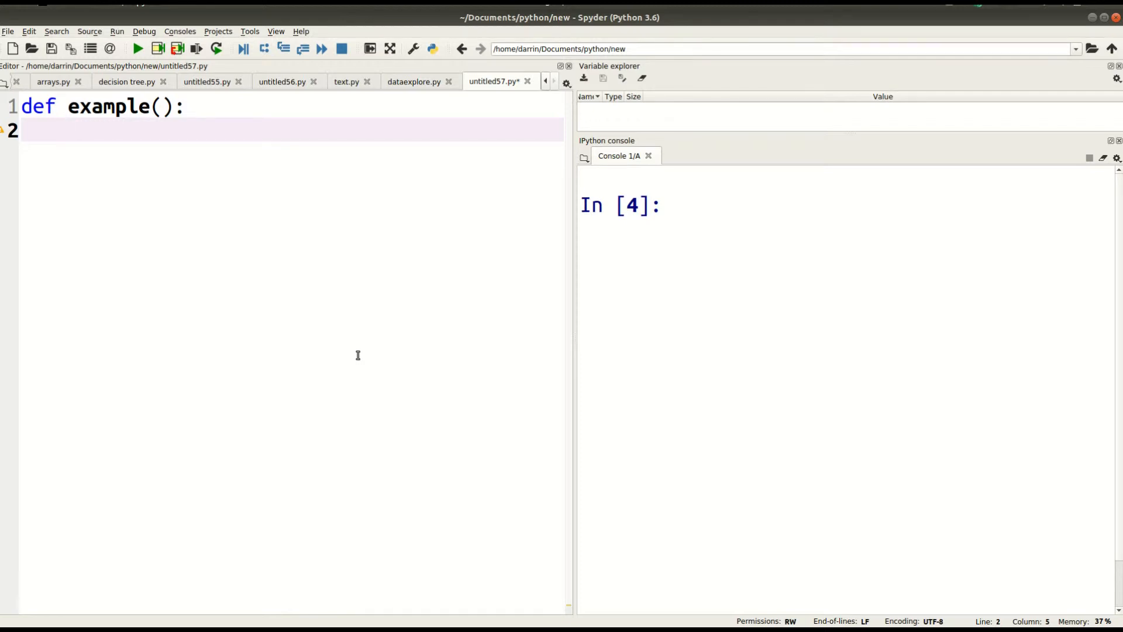
{"action": "mouse_move", "coordinate": [17, 136]}
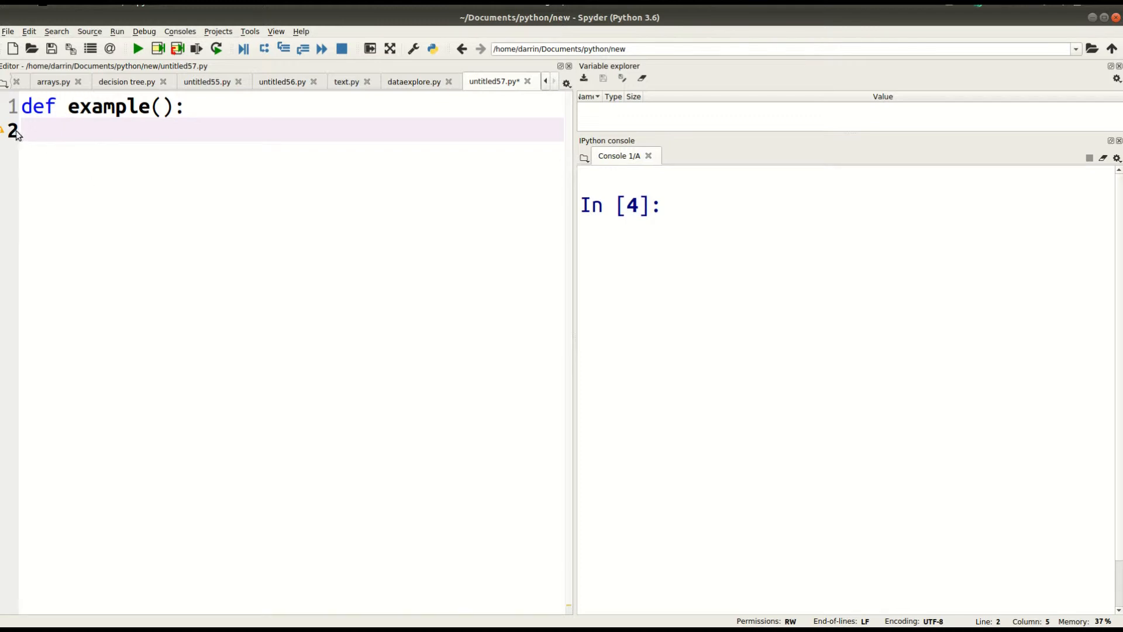
{"action": "mouse_move", "coordinate": [6, 129]}
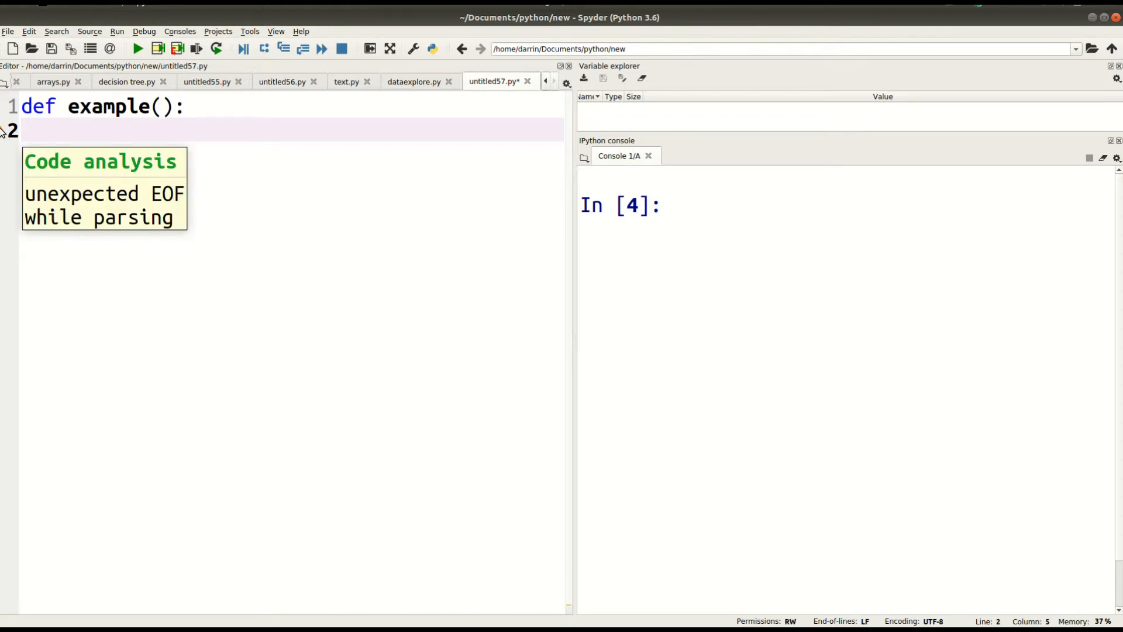
{"action": "mouse_move", "coordinate": [10, 131]}
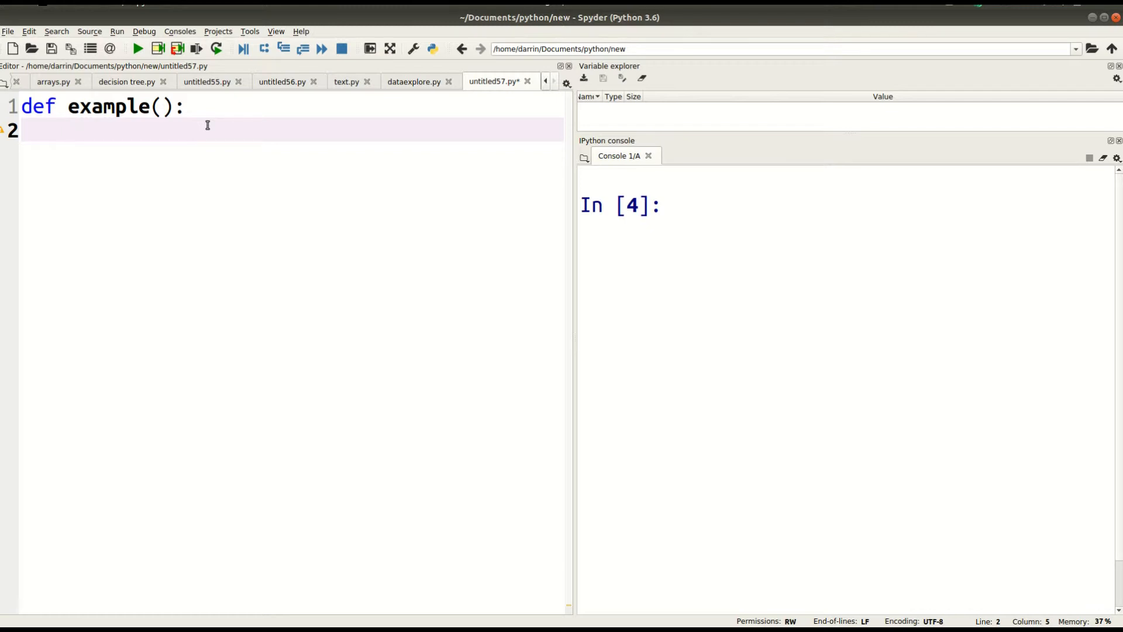
Step: Give example() the body print("My first function in Python")
{"action": "type", "text": "print"}
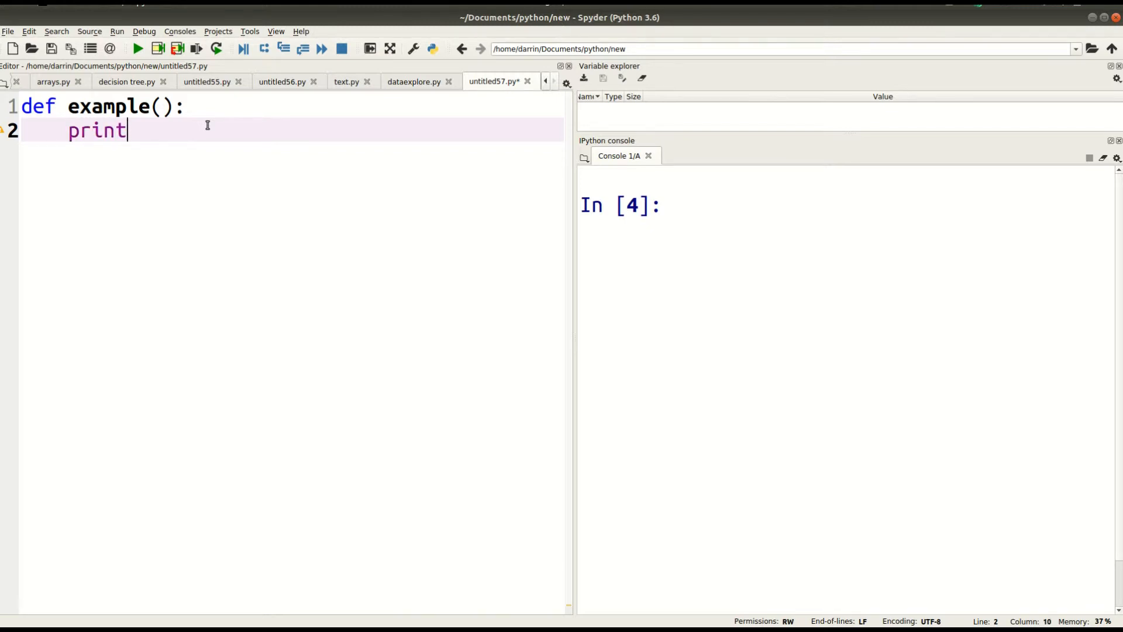
{"action": "type", "text": "("}
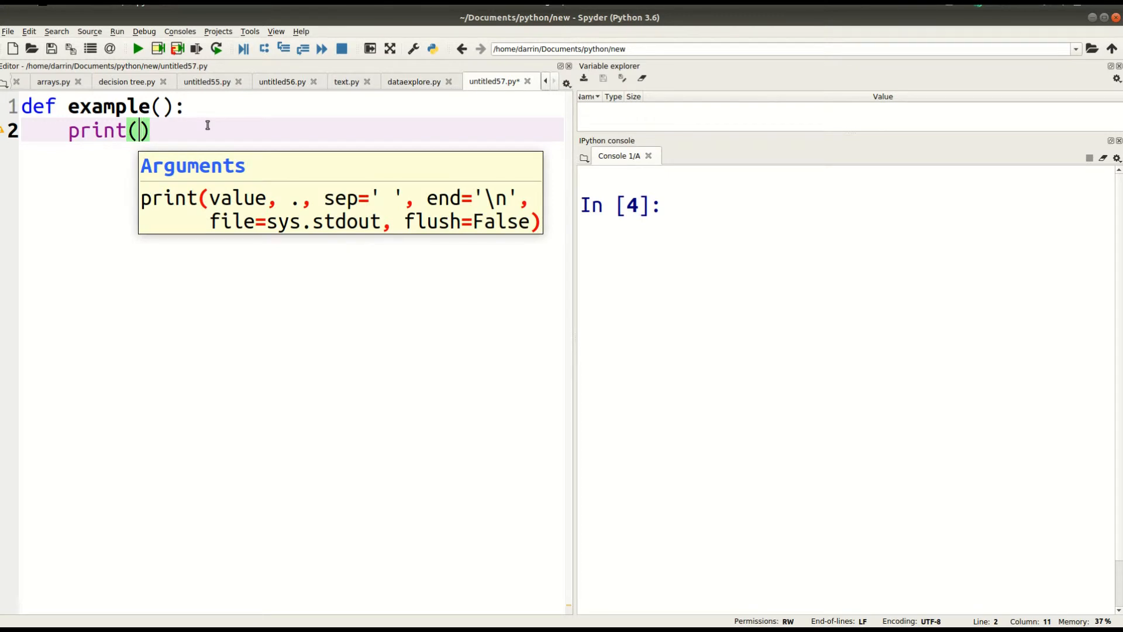
{"action": "type", "text": "\""}
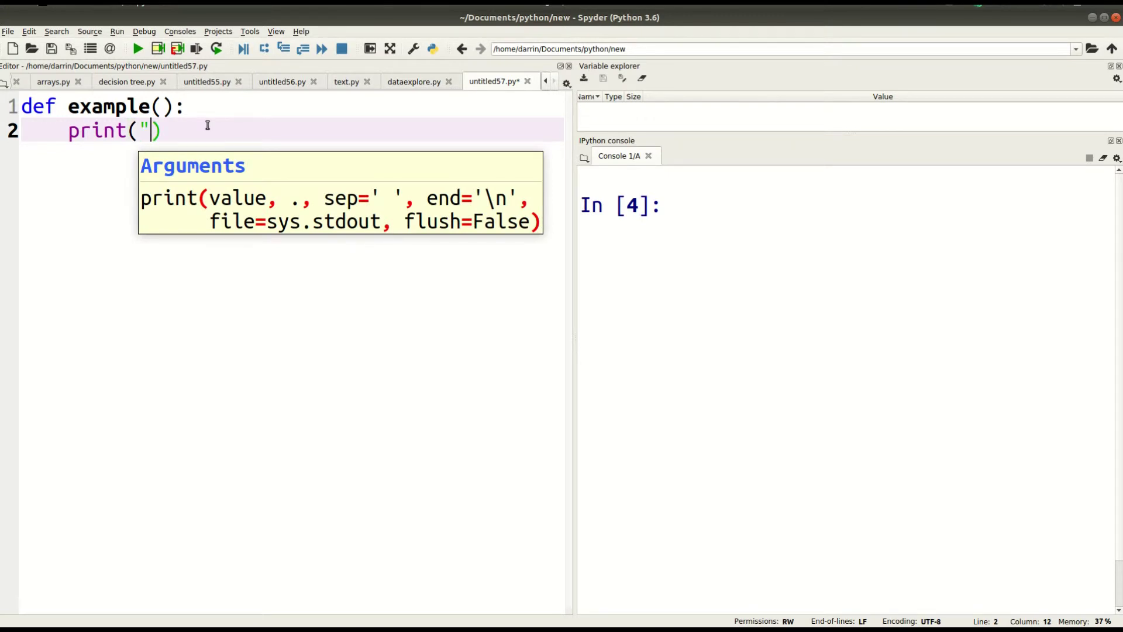
{"action": "type", "text": "My fira"}
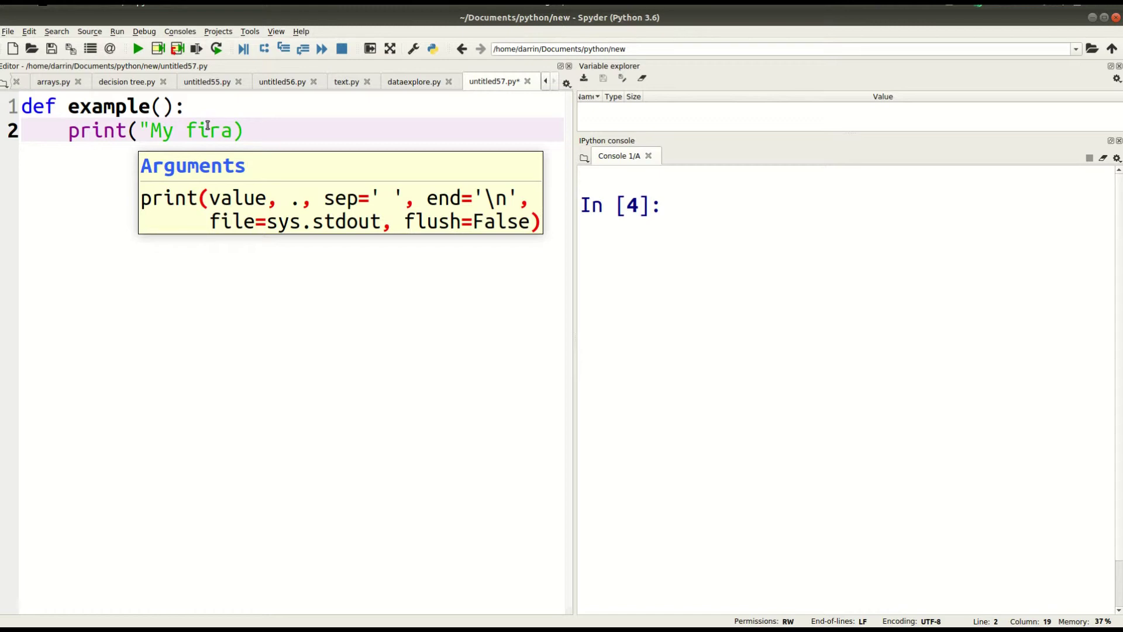
{"action": "type", "text": "st"}
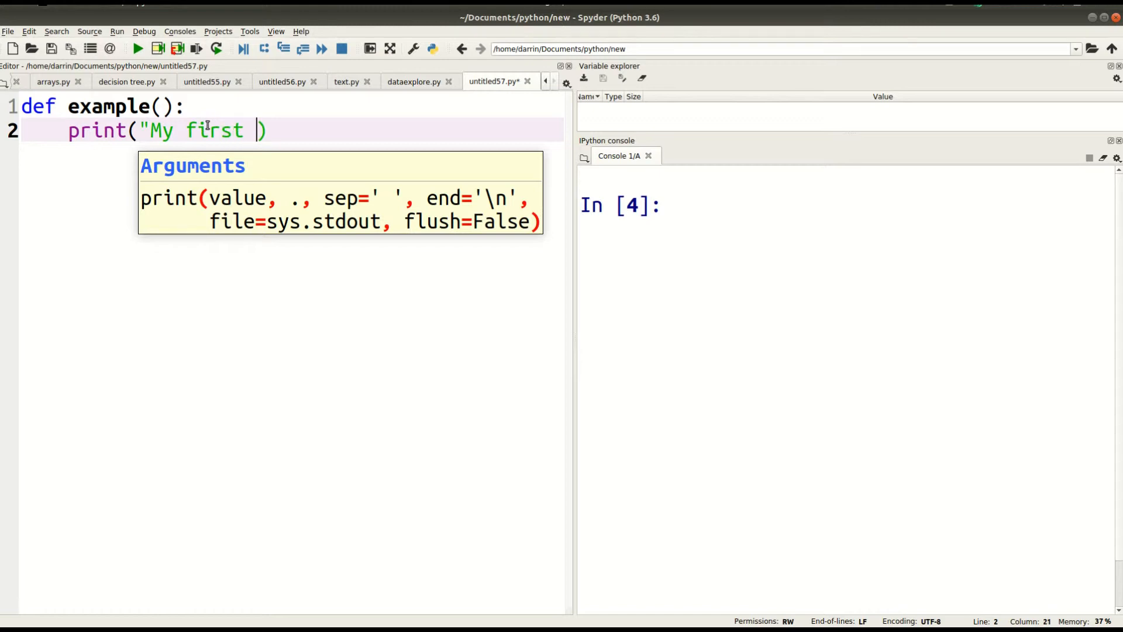
{"action": "type", "text": "functio"}
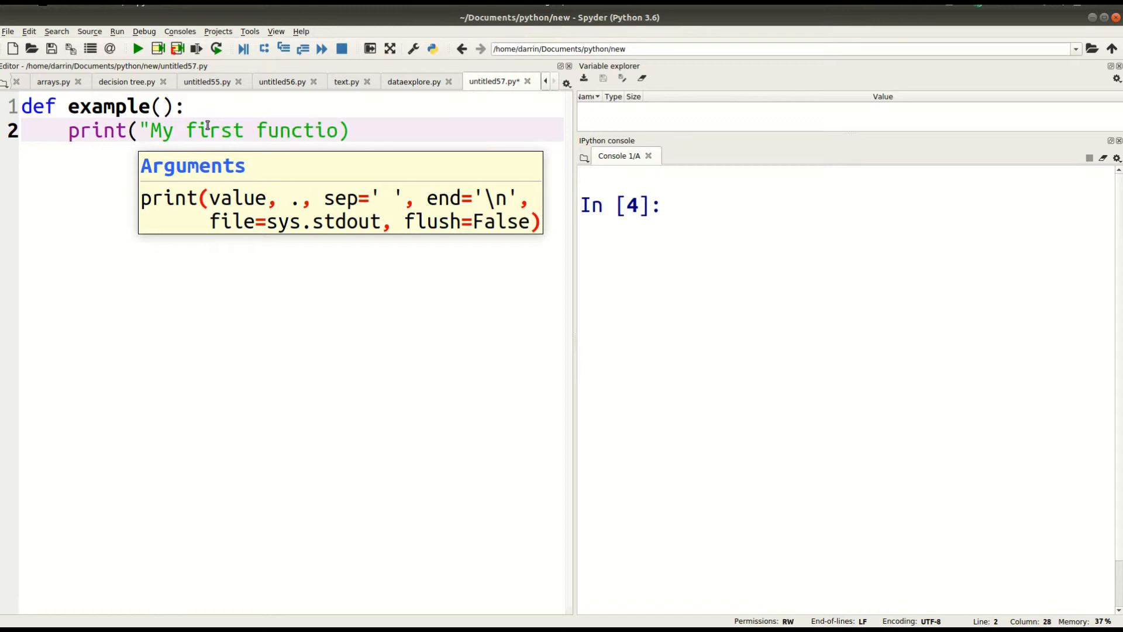
{"action": "type", "text": "n in Put"}
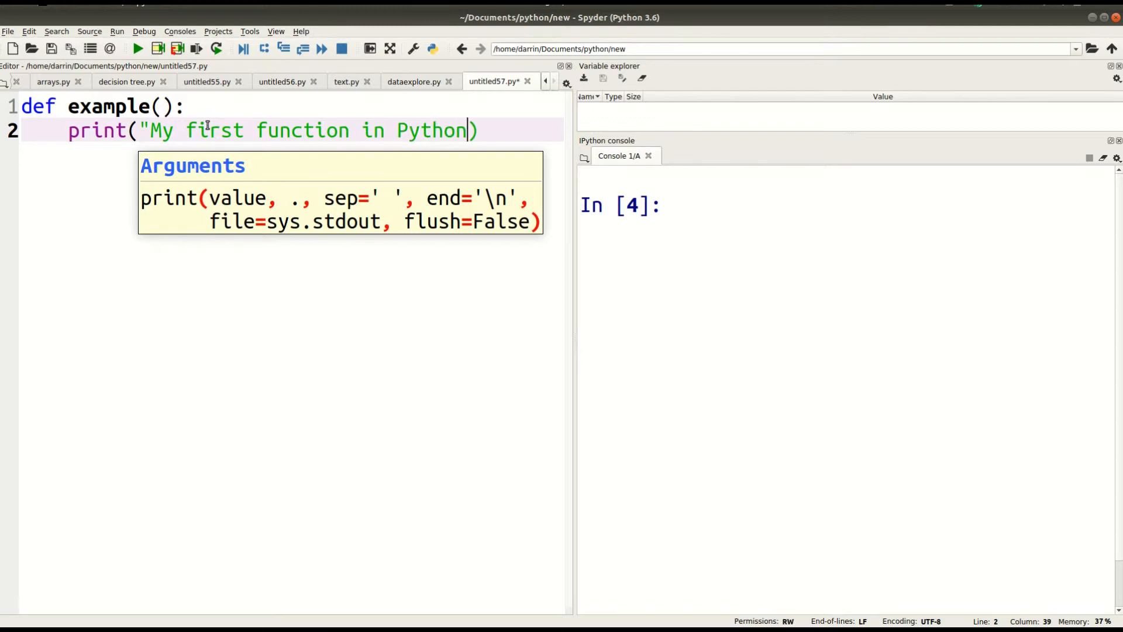
{"action": "type", "text": "\""}
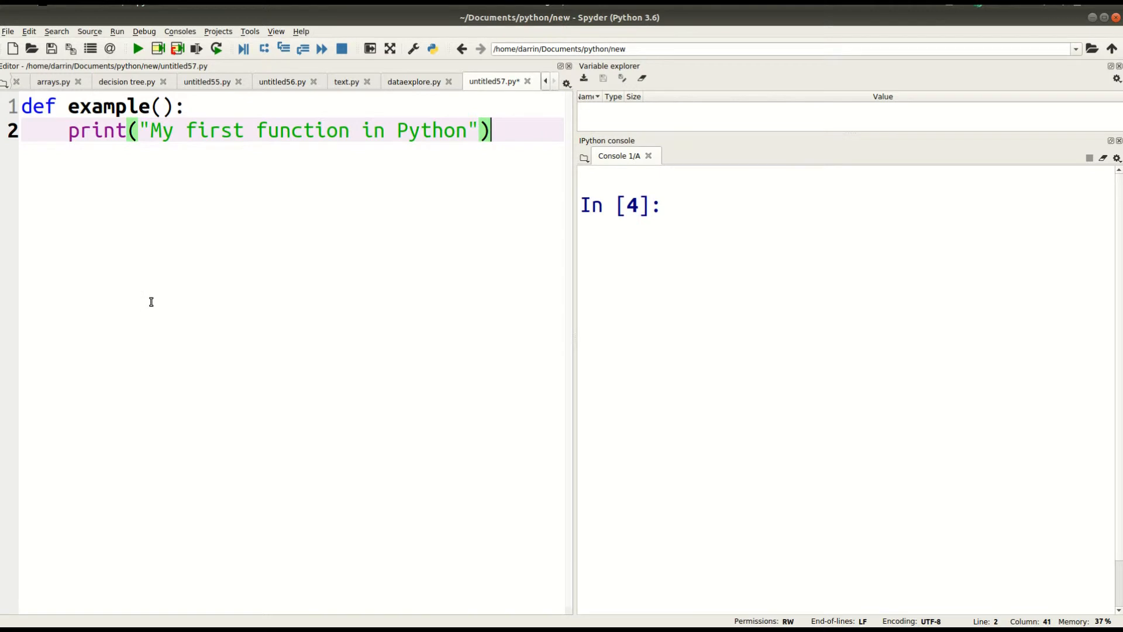
{"action": "mouse_move", "coordinate": [46, 118]}
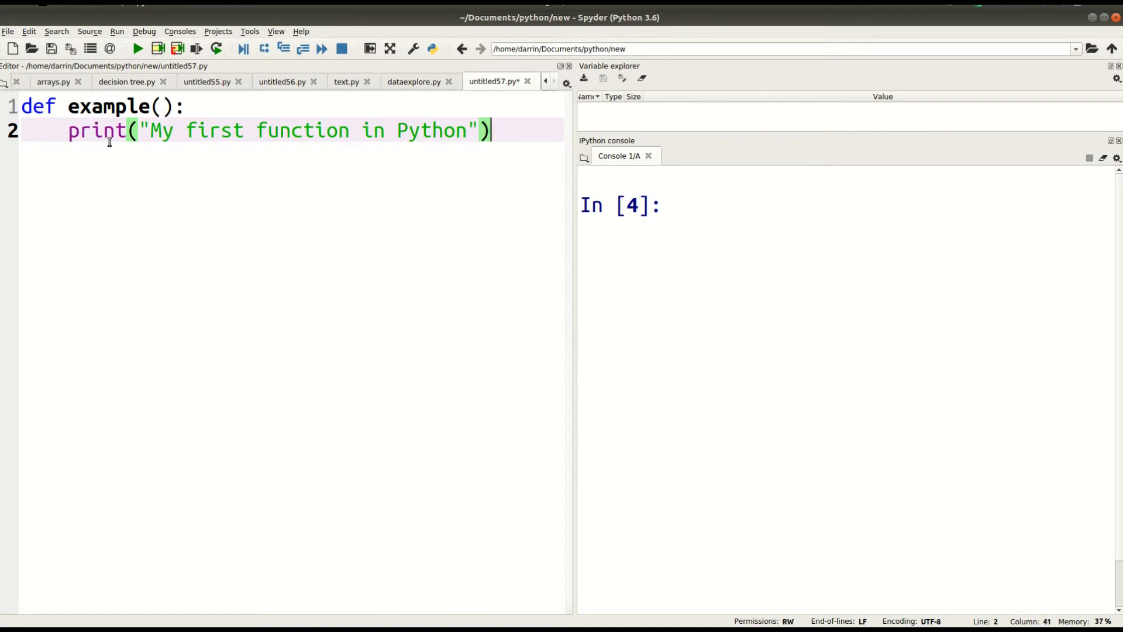
{"action": "mouse_move", "coordinate": [192, 128]}
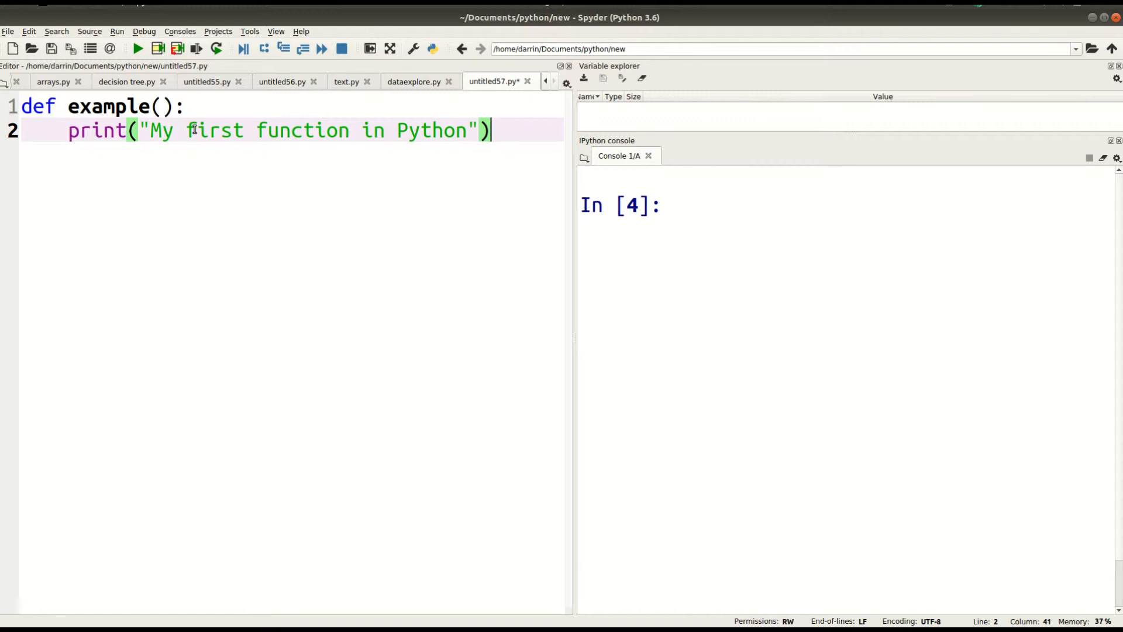
Step: Select the two-line example() definition and run it in the IPython console
{"action": "key", "text": "Return"}
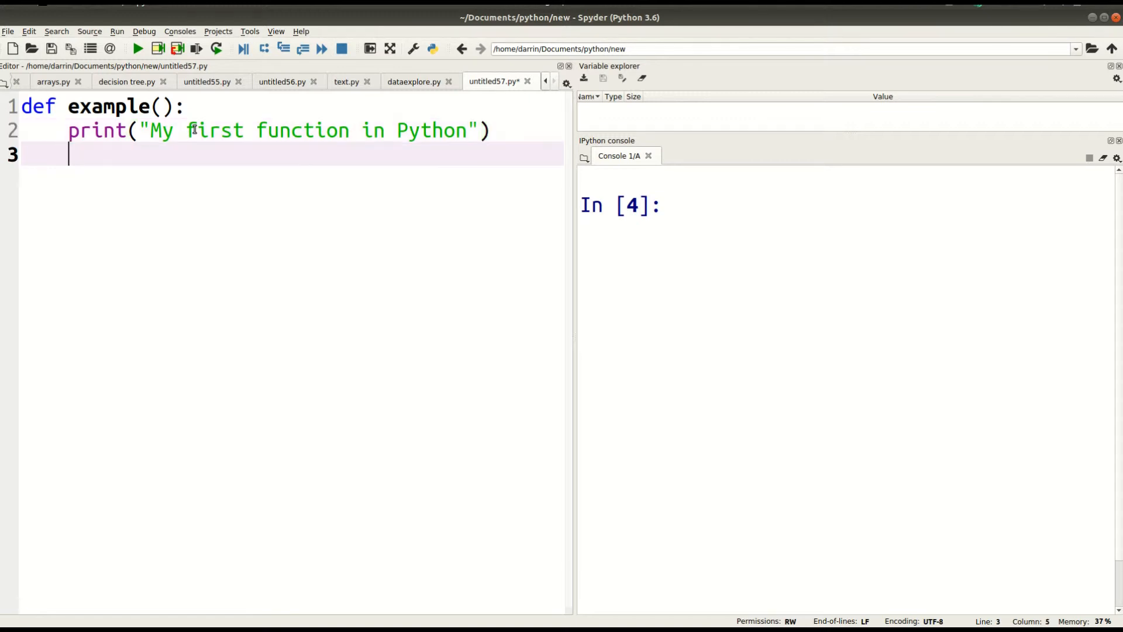
{"action": "left_click", "coordinate": [68, 107]}
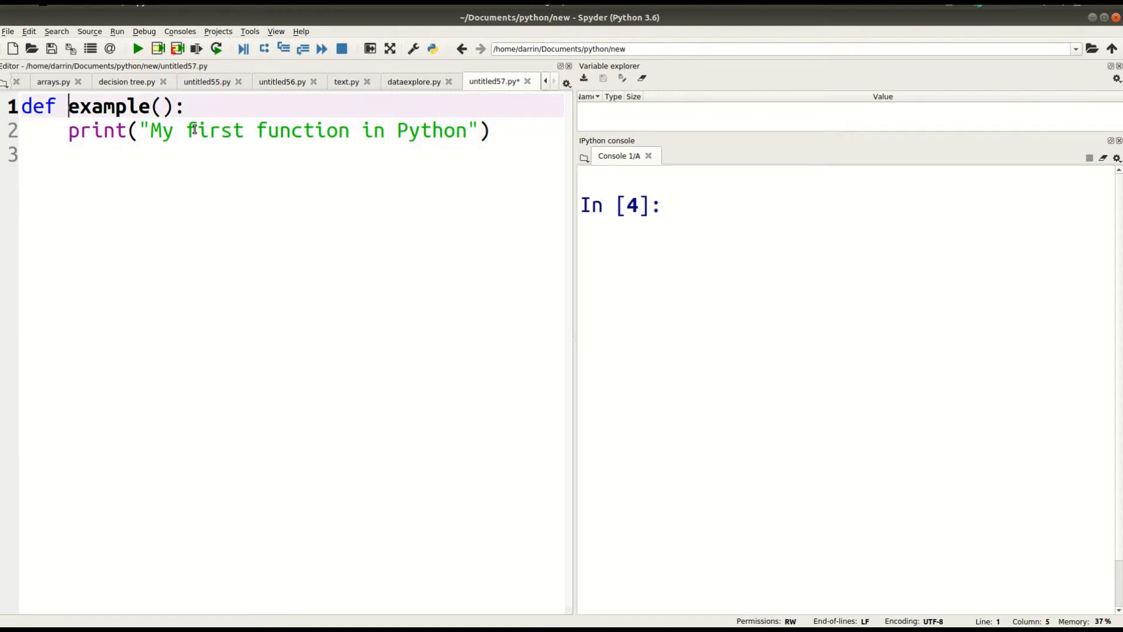
{"action": "key", "text": "ctrl+a"}
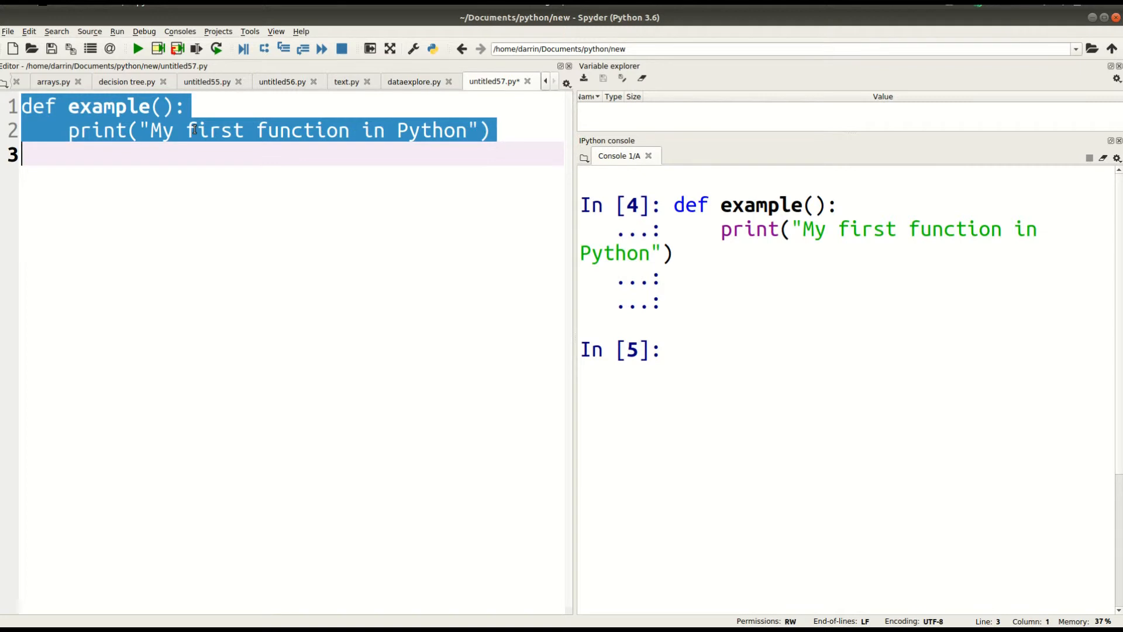
{"action": "left_click", "coordinate": [711, 350]}
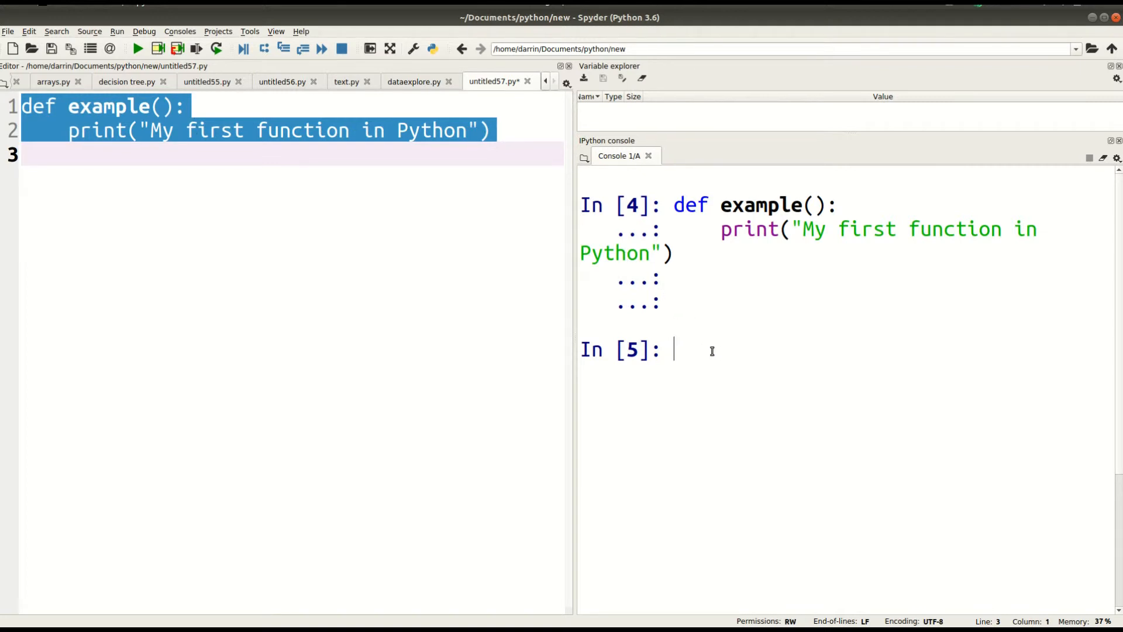
Step: Call example() in the console twice, printing "My first function in Python" each time
{"action": "type", "text": "exam"}
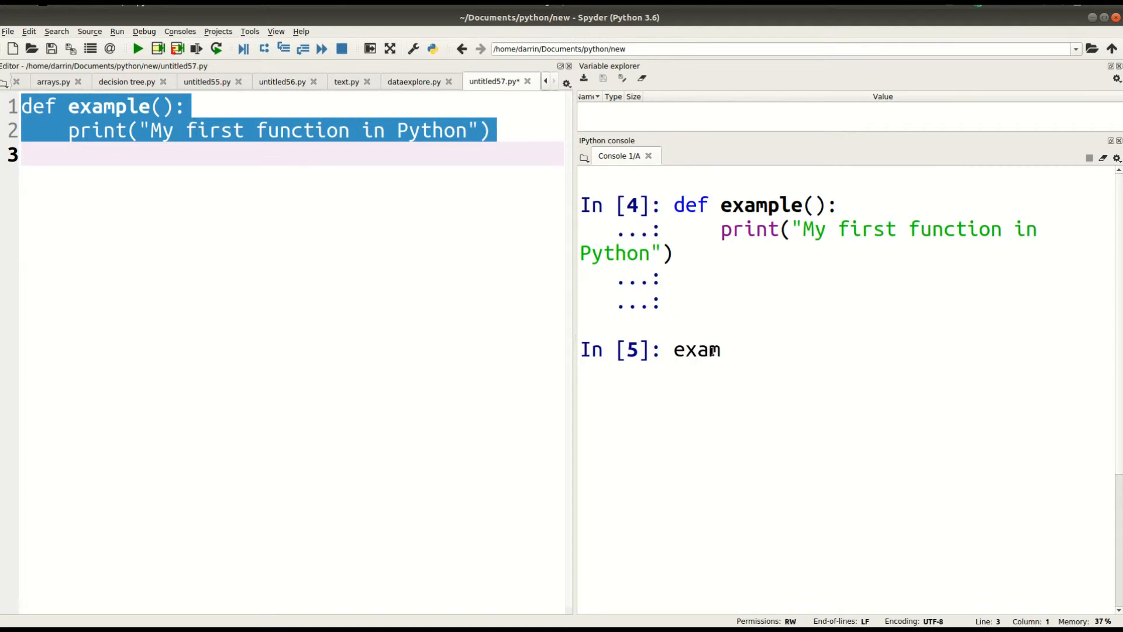
{"action": "key", "text": "Return"}
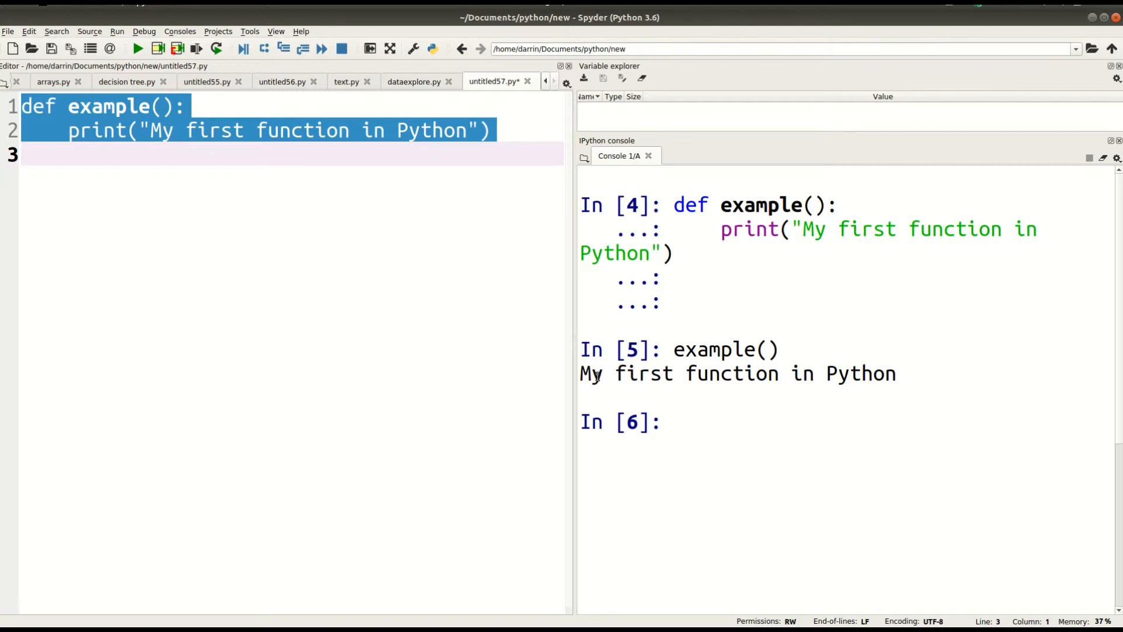
{"action": "type", "text": "exampl"}
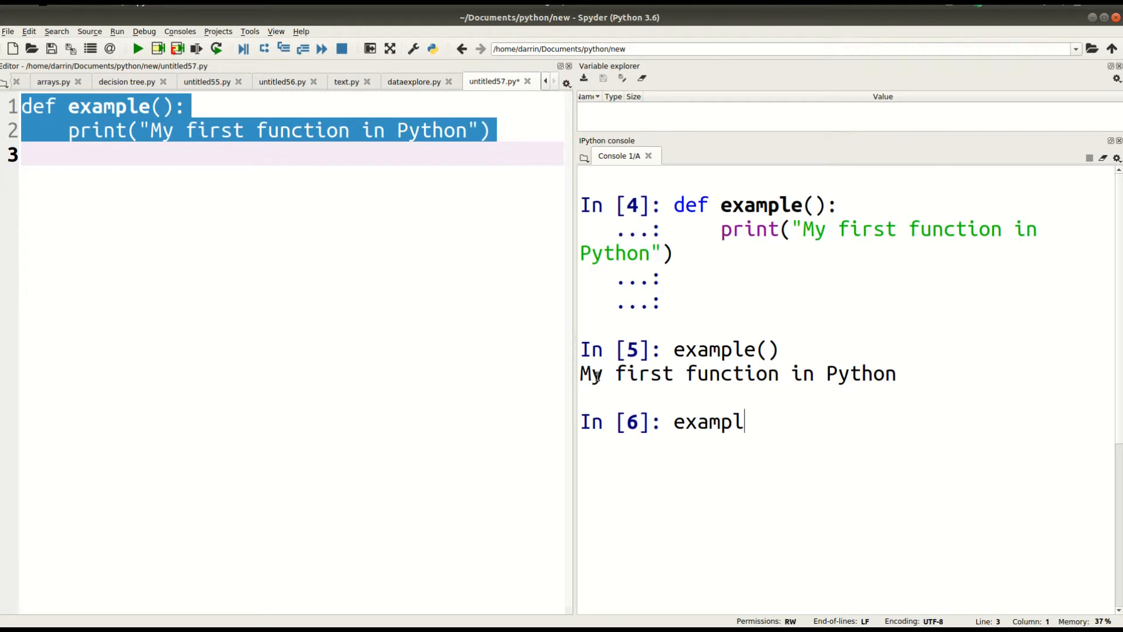
{"action": "key", "text": "Return"}
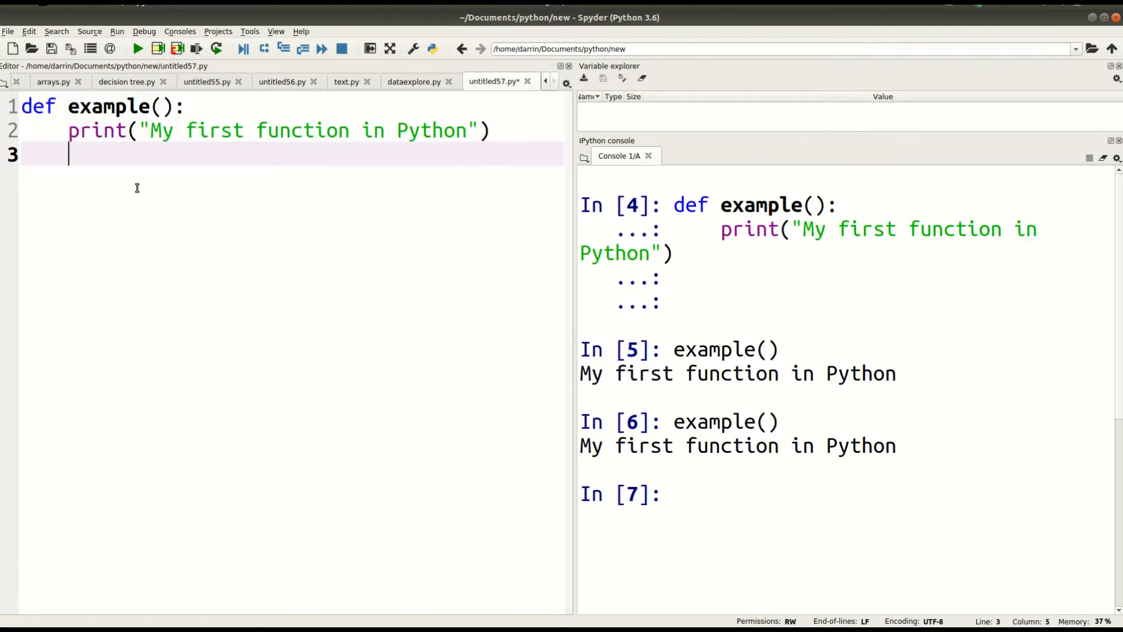
Step: Write def example2(info): with body print(info) below the first function
{"action": "key", "text": "Return"}
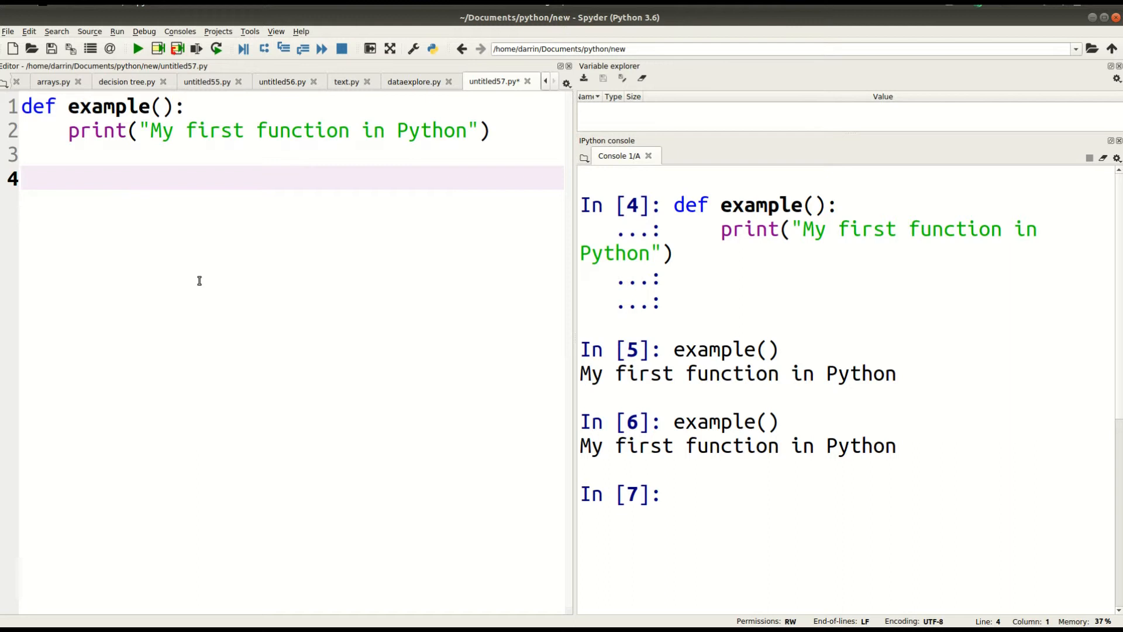
{"action": "type", "text": "def example"}
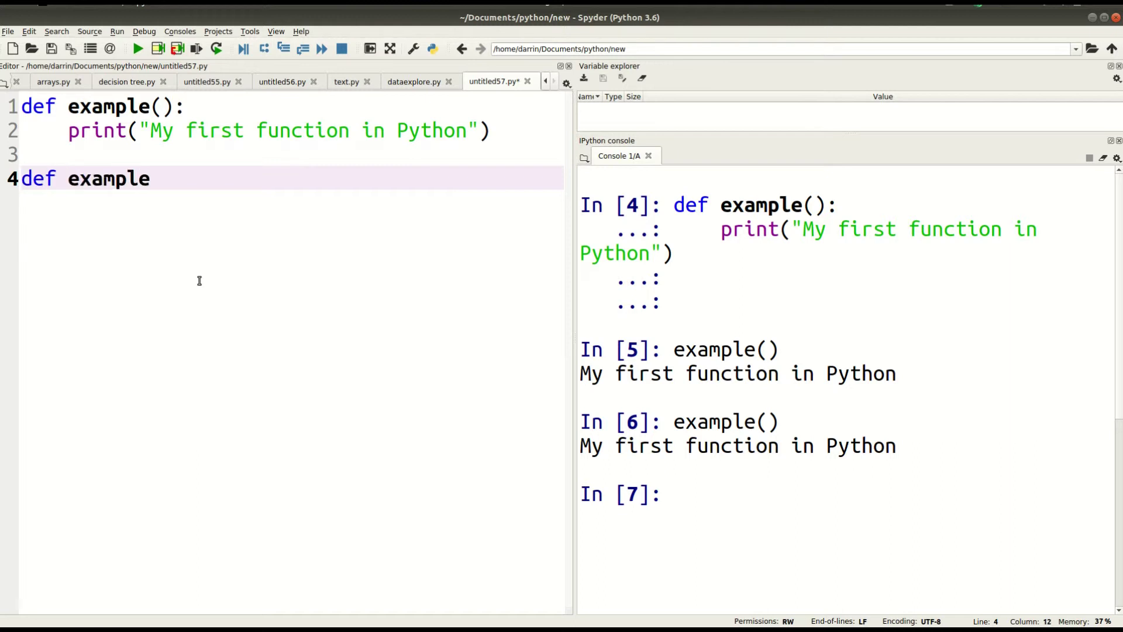
{"action": "type", "text": "2()"}
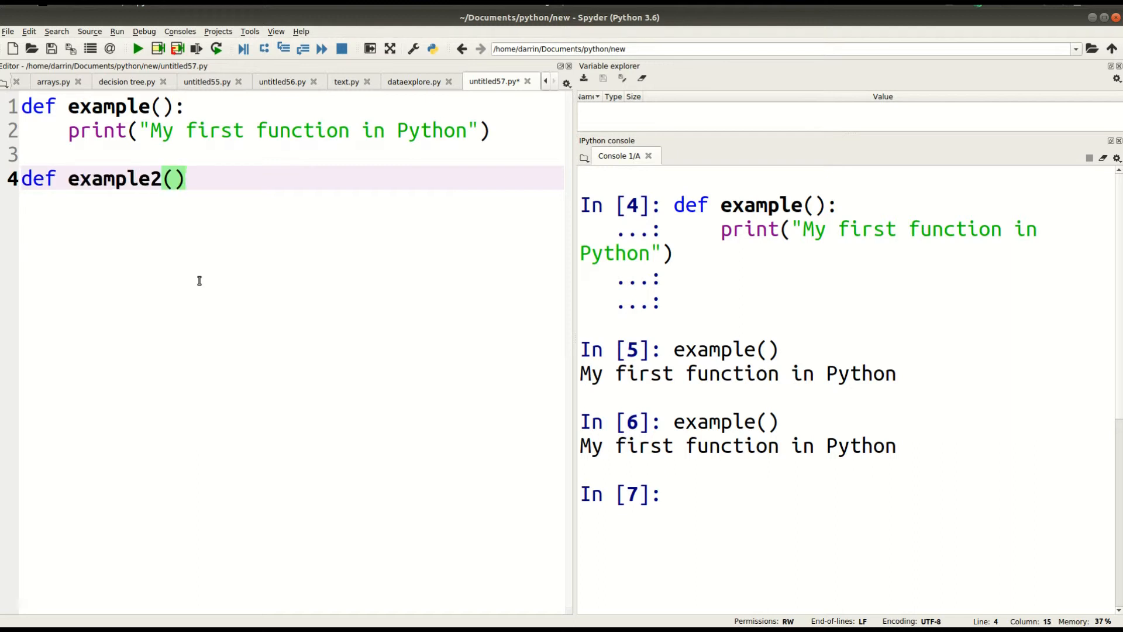
{"action": "type", "text": ":"}
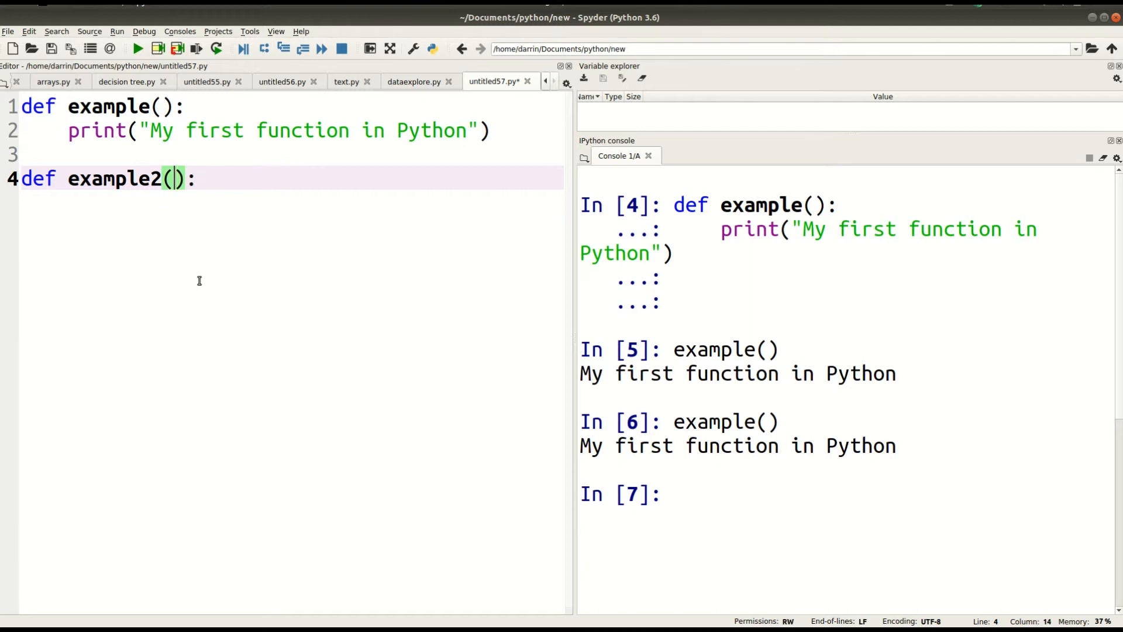
{"action": "type", "text": "info"}
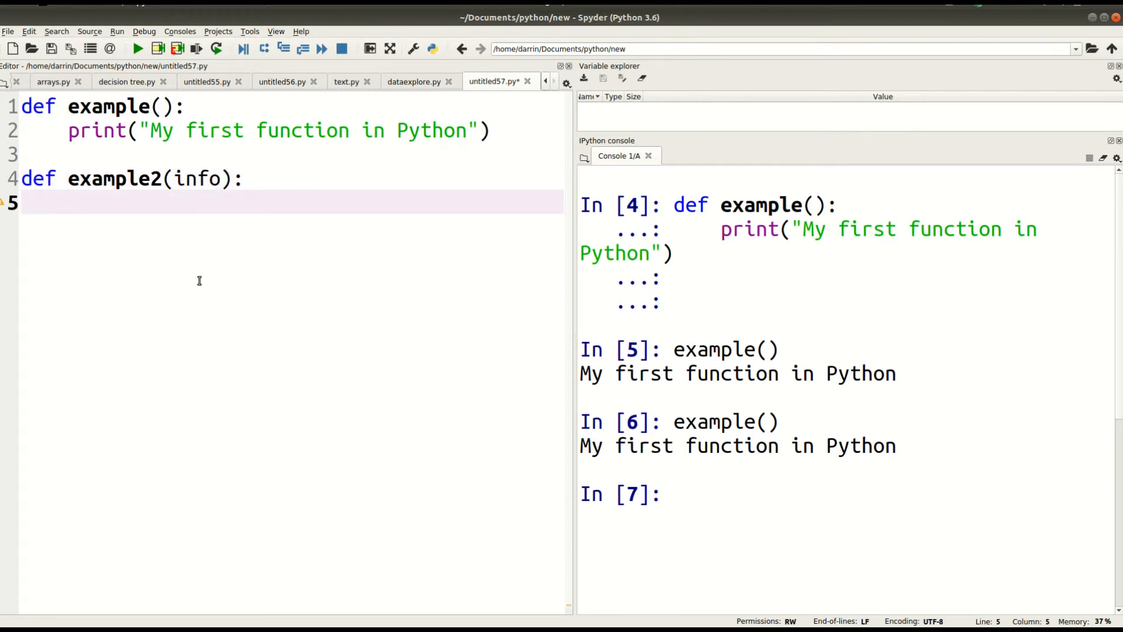
{"action": "type", "text": "prut"}
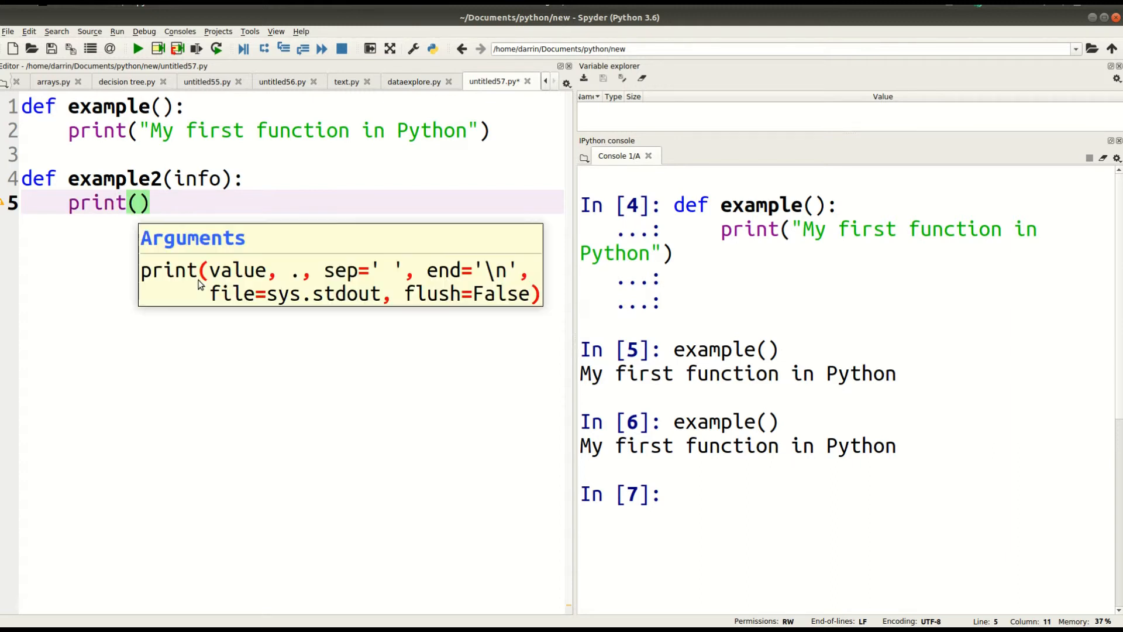
{"action": "type", "text": "info"}
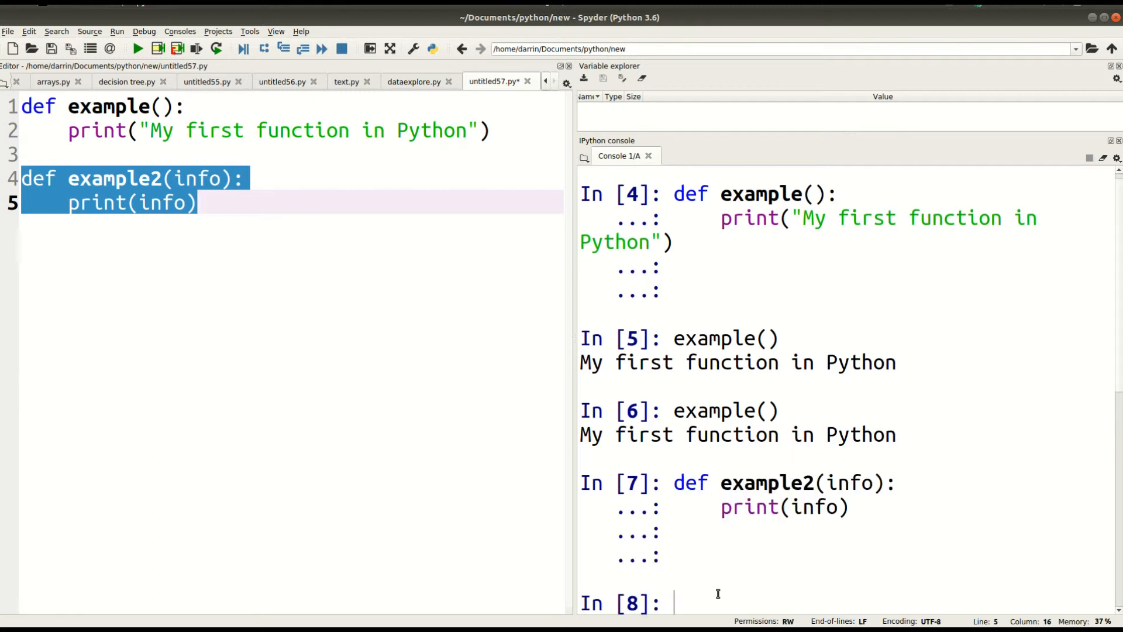
Step: Call example2("This is cool") in the console so it prints This is cool
{"action": "type", "text": "example2("}
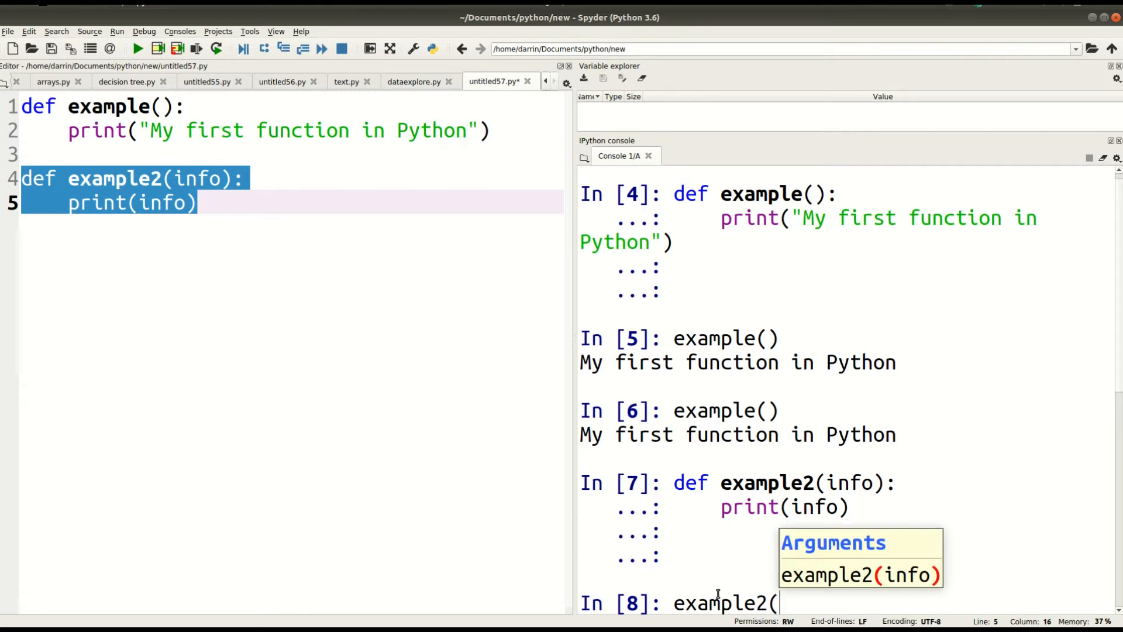
{"action": "type", "text": "\""}
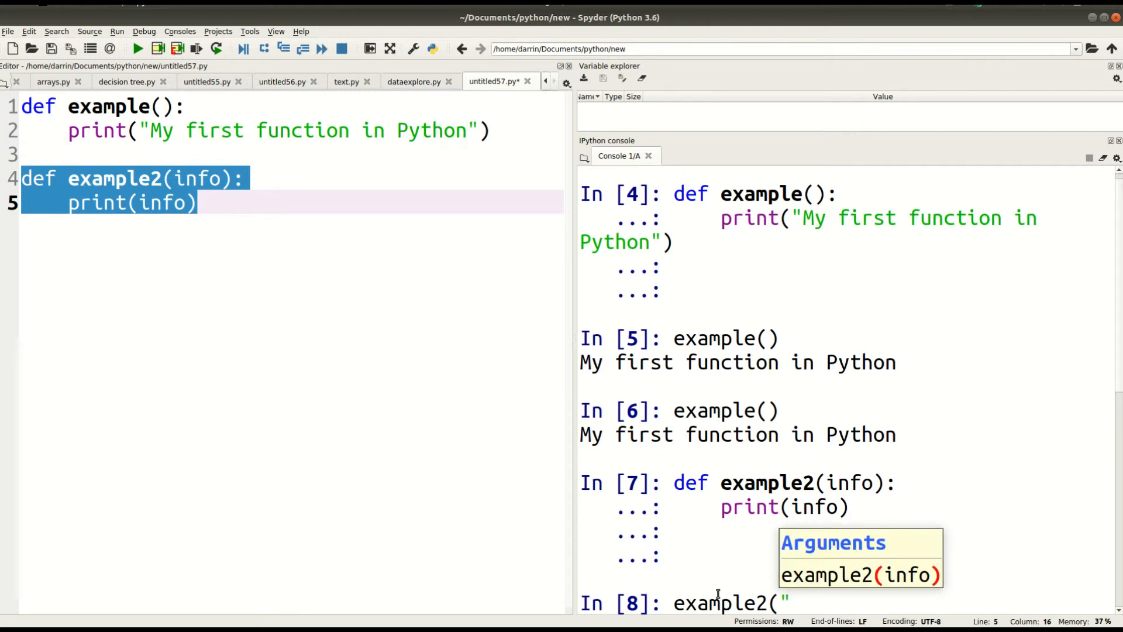
{"action": "type", "text": "This is cool\")"}
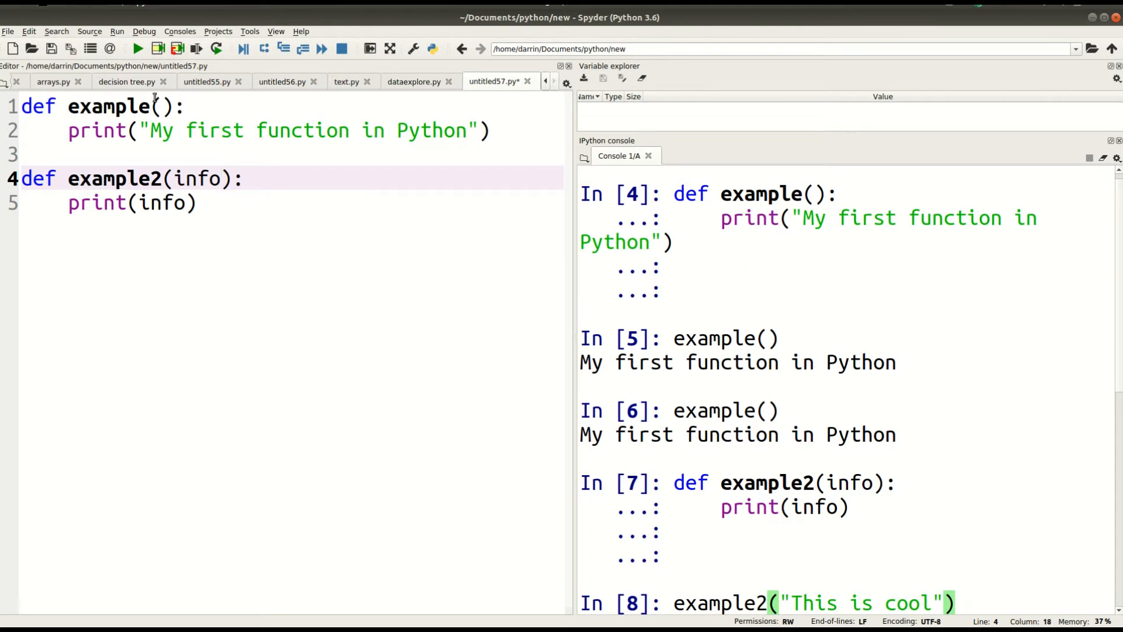
{"action": "mouse_move", "coordinate": [206, 178]}
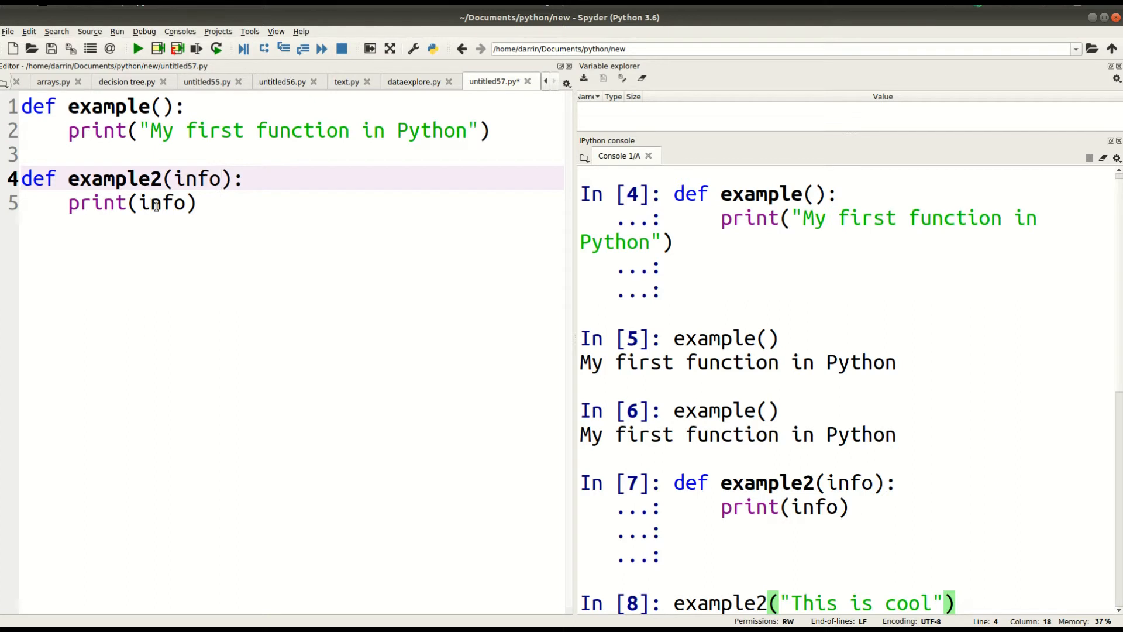
{"action": "double_click", "coordinate": [160, 202]}
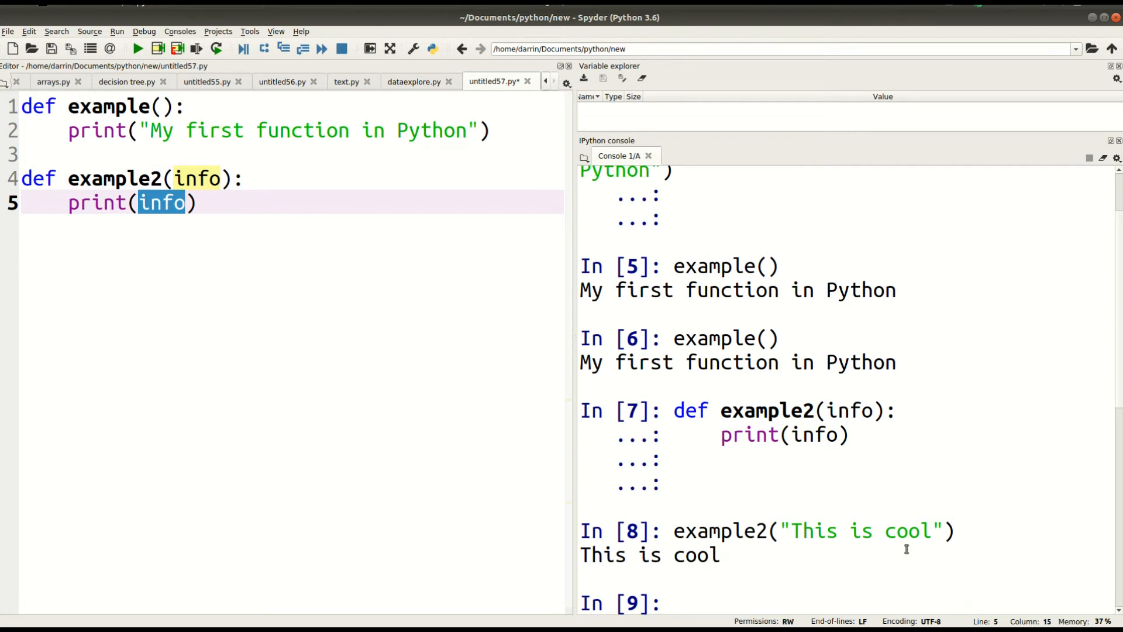
{"action": "mouse_move", "coordinate": [590, 557]}
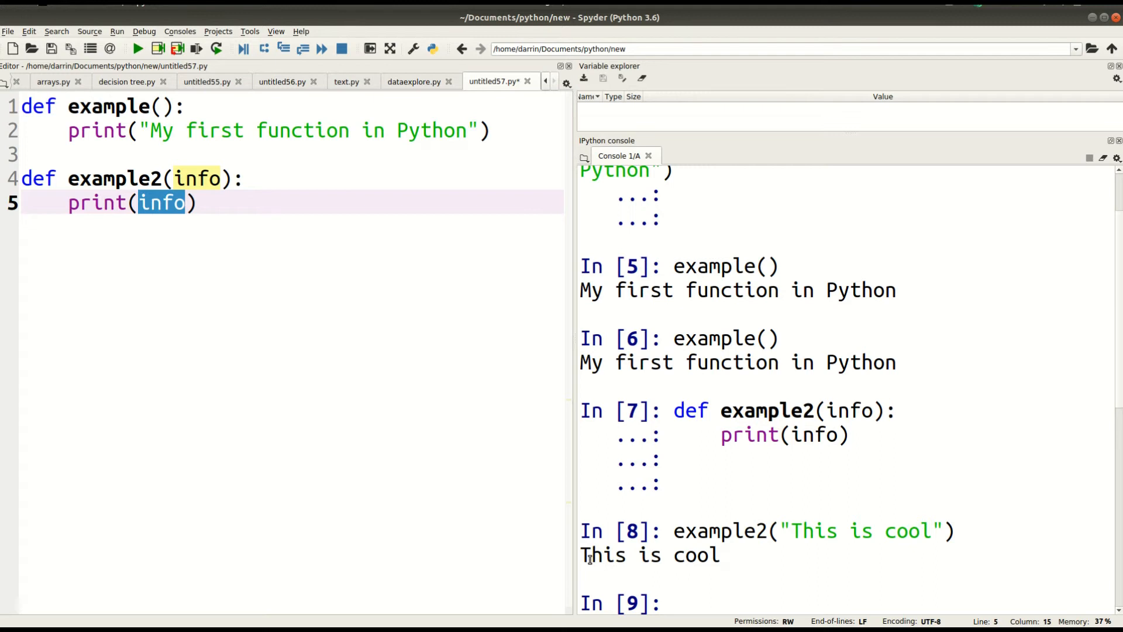
{"action": "mouse_move", "coordinate": [863, 542]}
{"action": "type", "text": "example2(\"cool\")"}
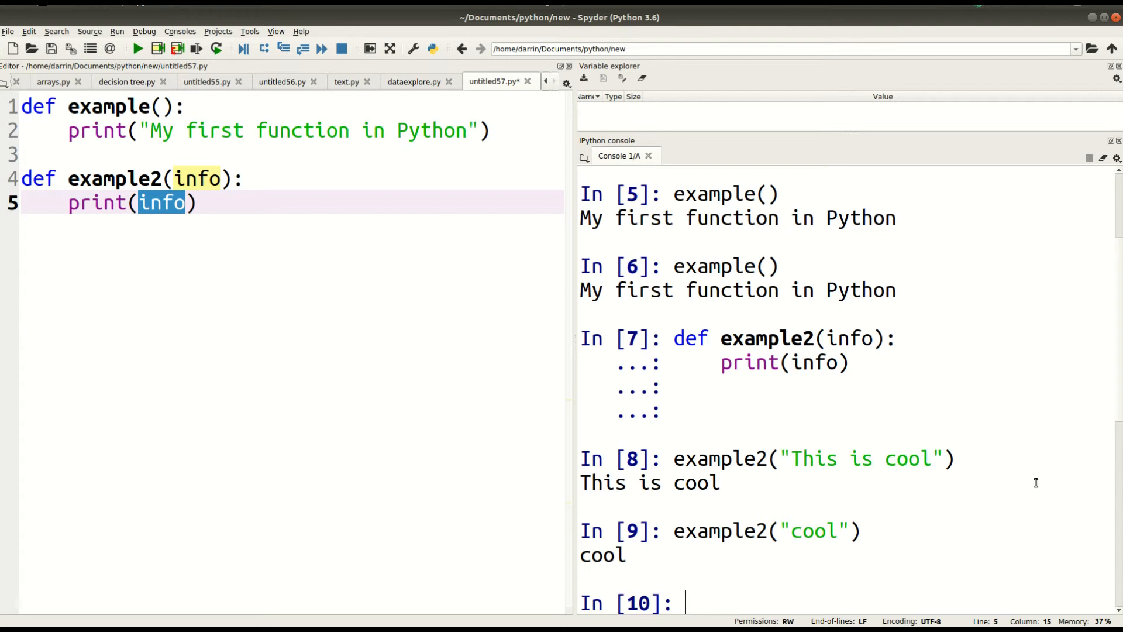
{"action": "mouse_move", "coordinate": [351, 297]}
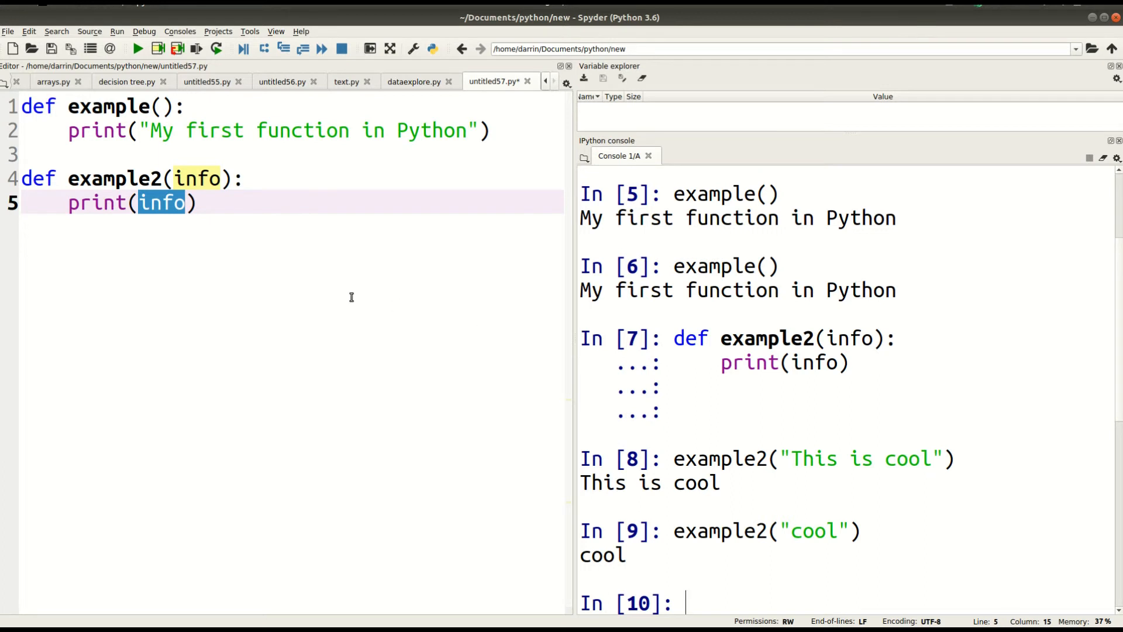
Step: Give info the default "Hey you forgot to give a value" in example2's header
{"action": "left_click", "coordinate": [222, 177]}
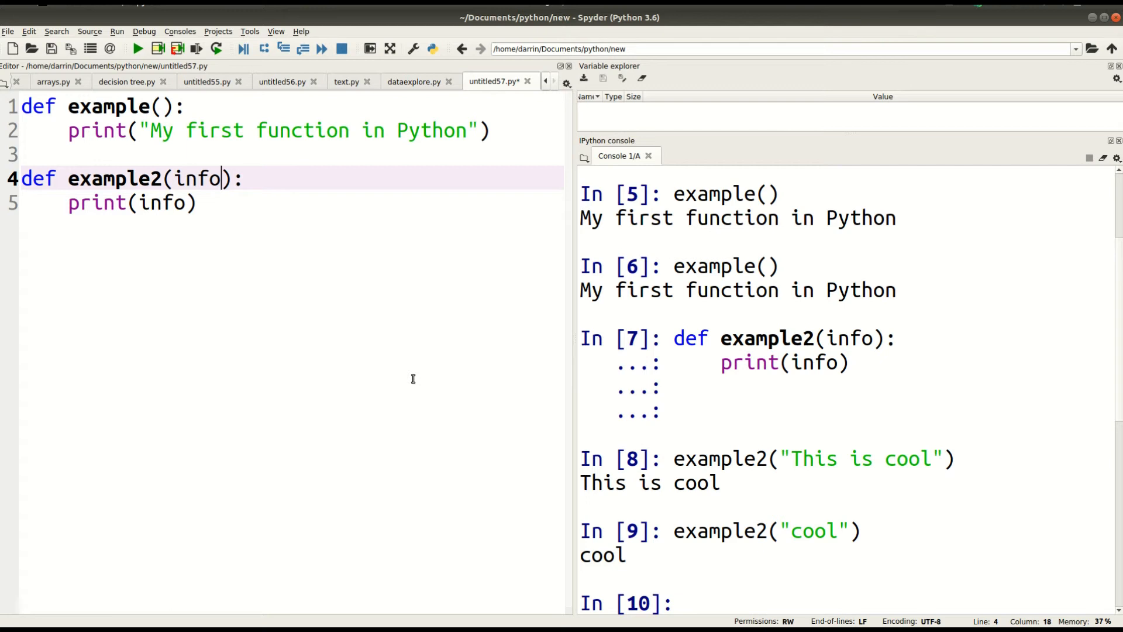
{"action": "type", "text": "=\""}
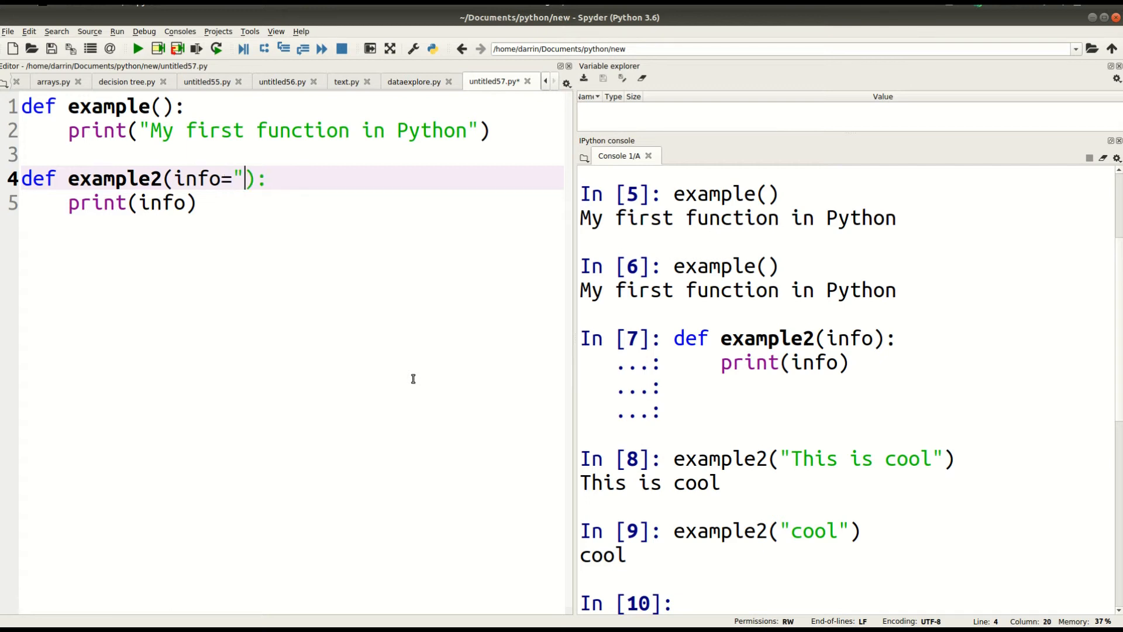
{"action": "type", "text": "Hey you"}
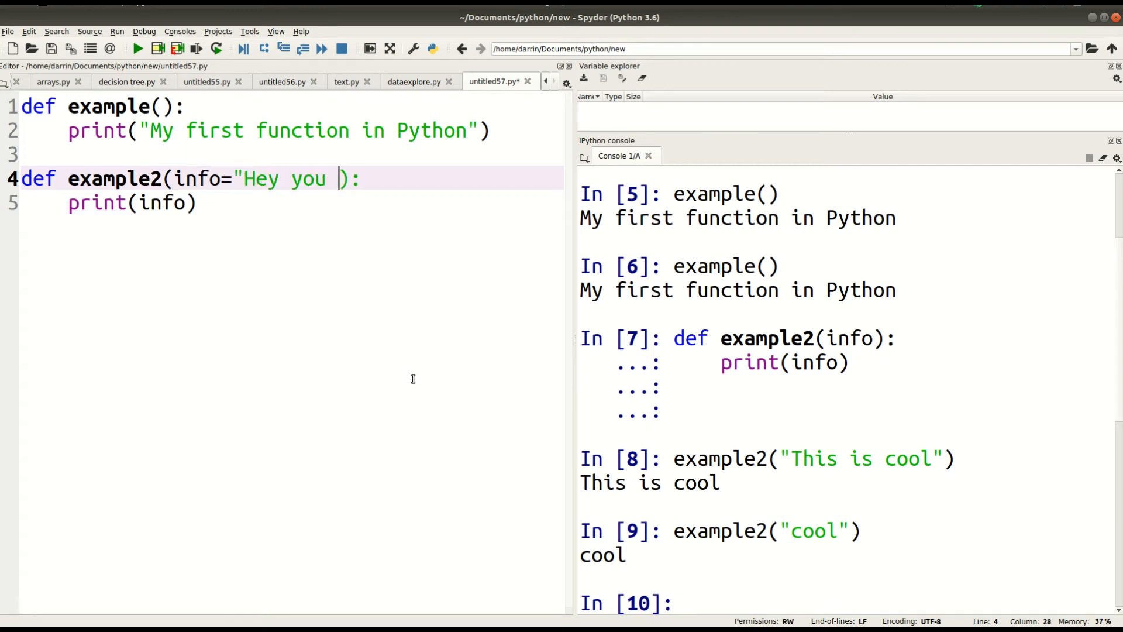
{"action": "type", "text": "forgot to"}
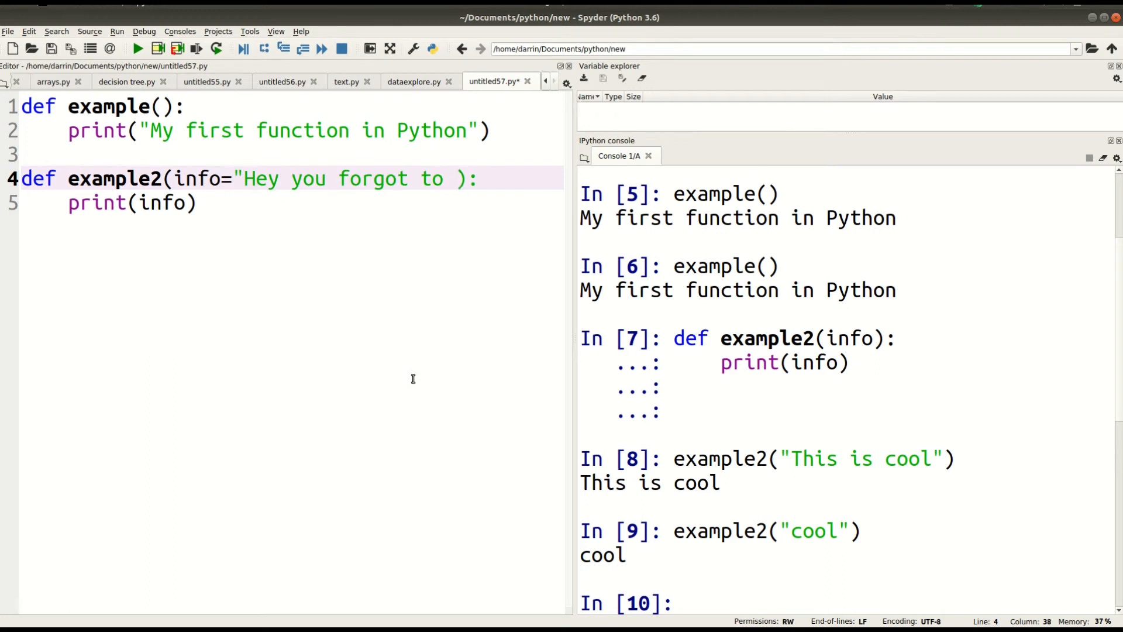
{"action": "type", "text": "give a va"}
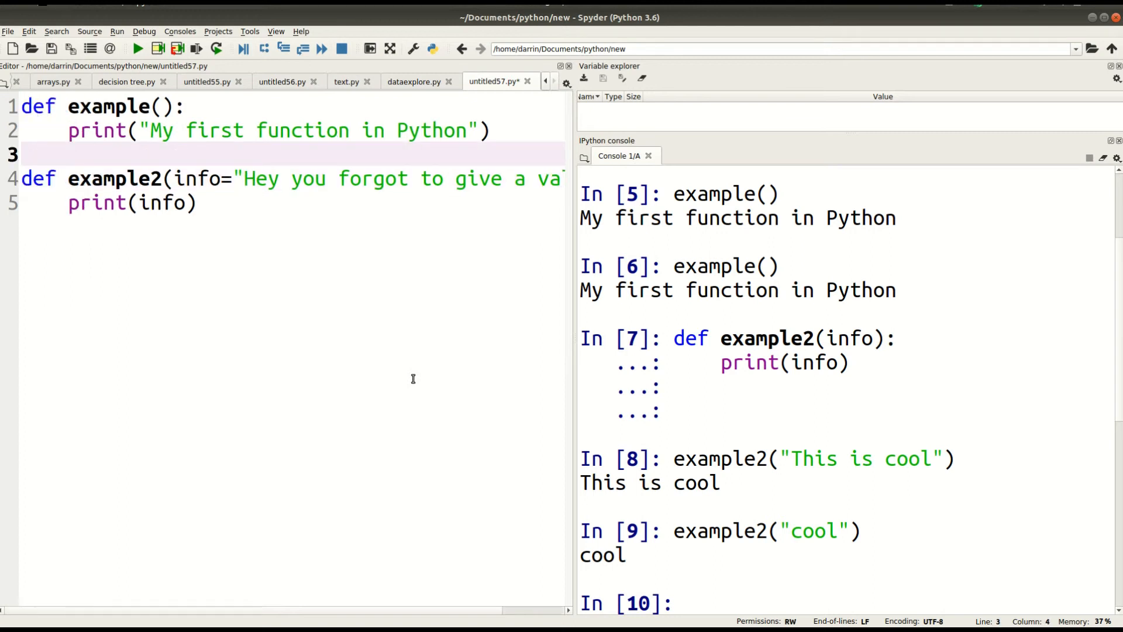
Step: Select the updated example2 definition to reload it and call example2() with no argument
{"action": "left_click_drag", "start_coordinate": [21, 154], "coordinate": [197, 202]}
{"action": "type", "text": "example2()"}
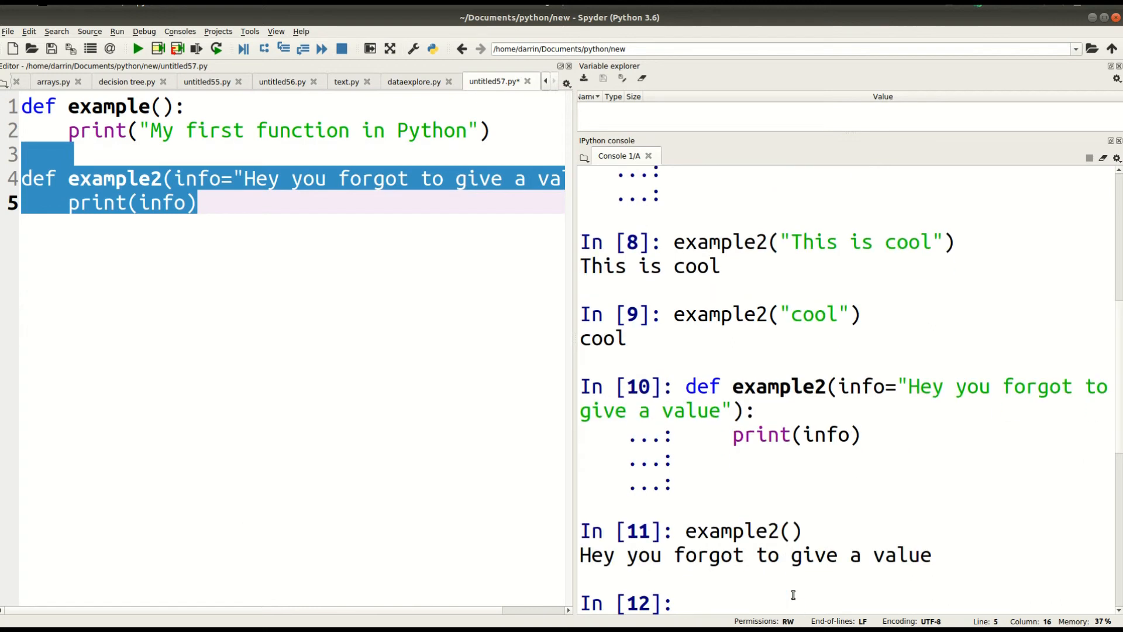
{"action": "mouse_move", "coordinate": [787, 589]}
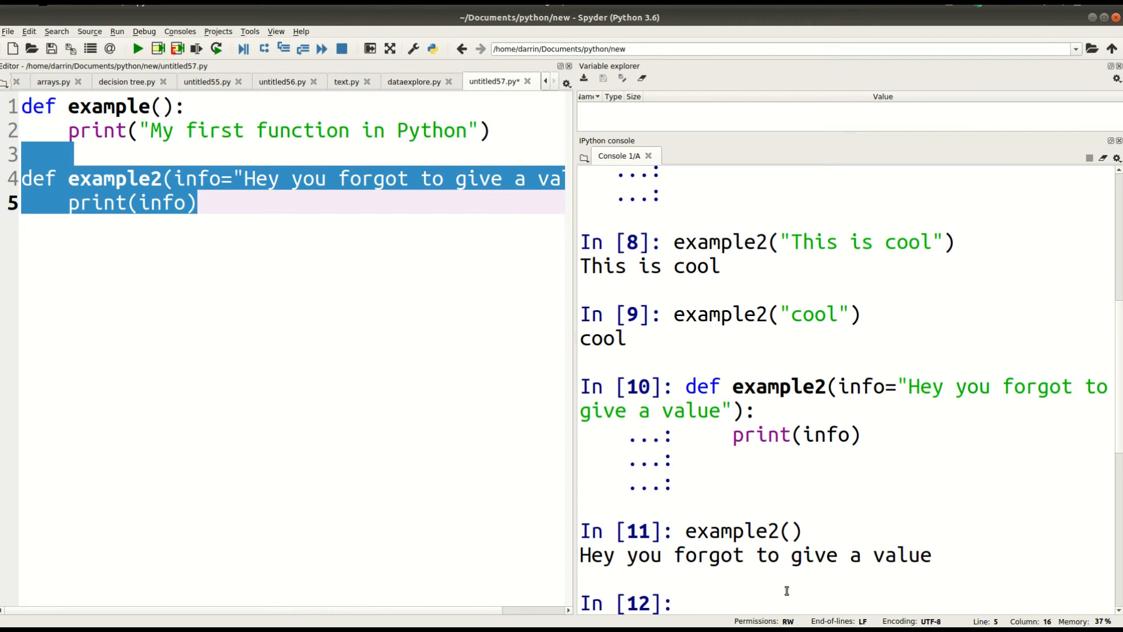
{"action": "mouse_move", "coordinate": [501, 547]}
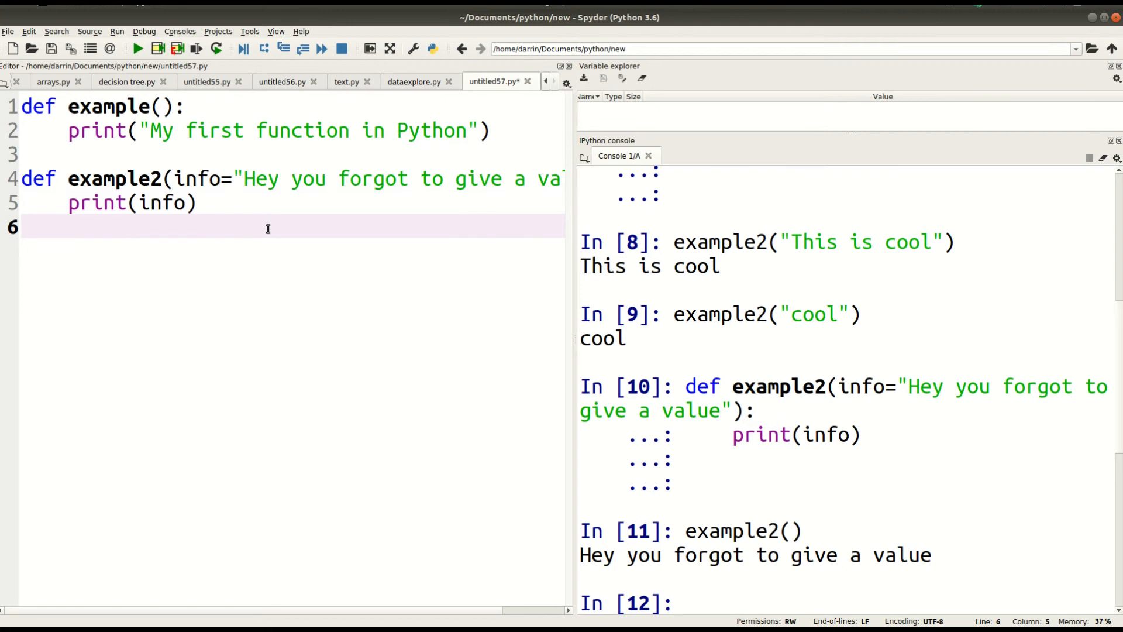
Step: Write def add(v1,v2): with body print(v1+v2) below example2
{"action": "key", "text": "Return"}
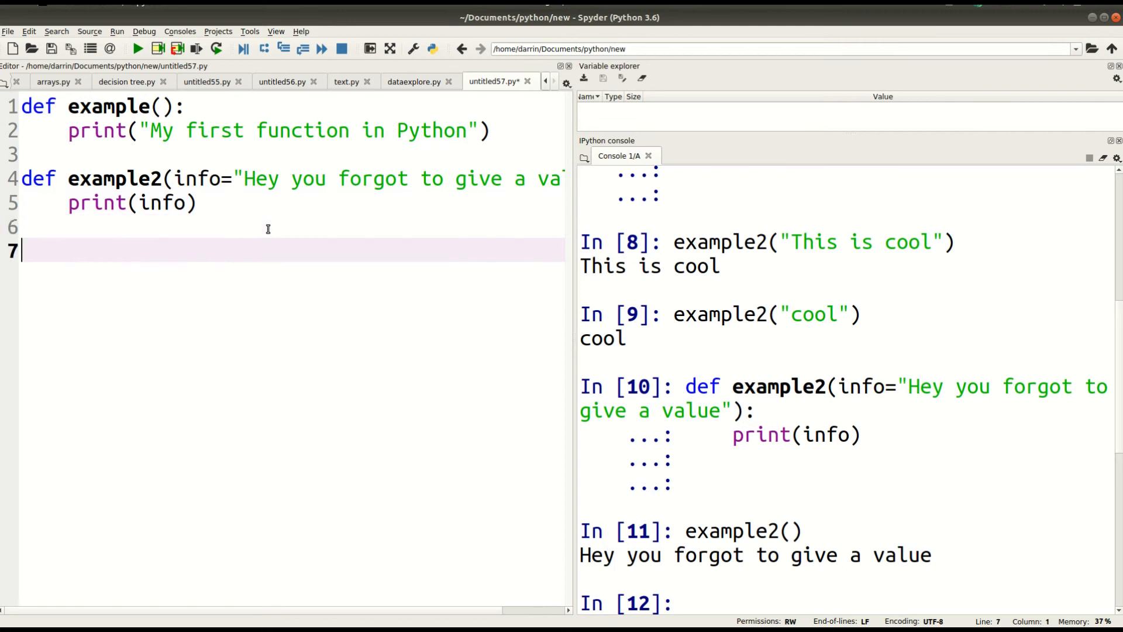
{"action": "type", "text": "def a"}
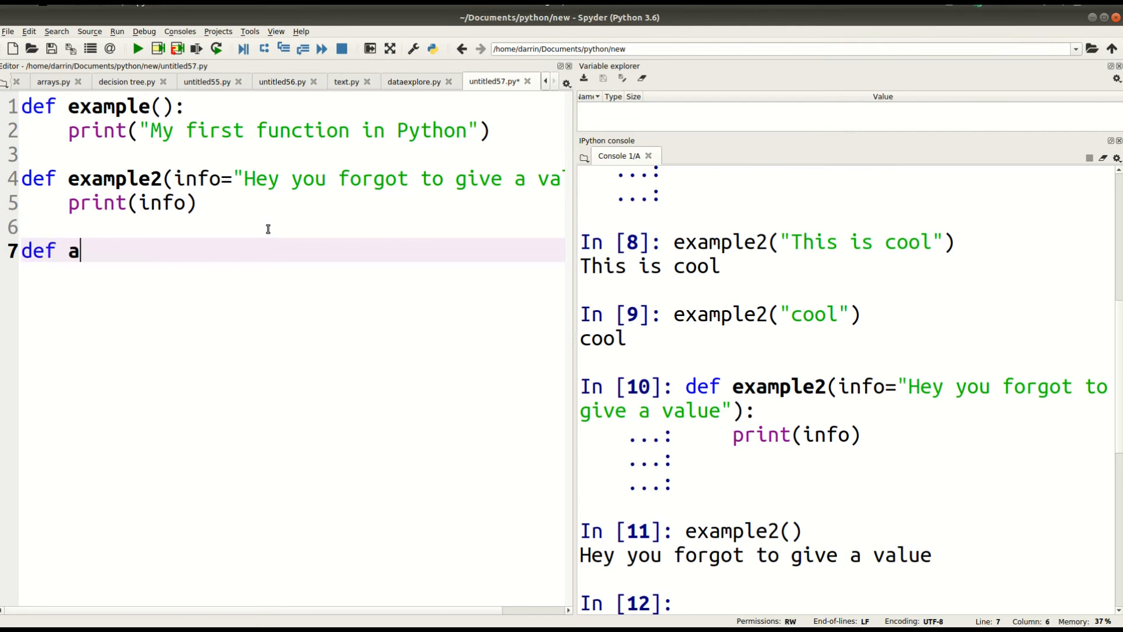
{"action": "type", "text": "dd"}
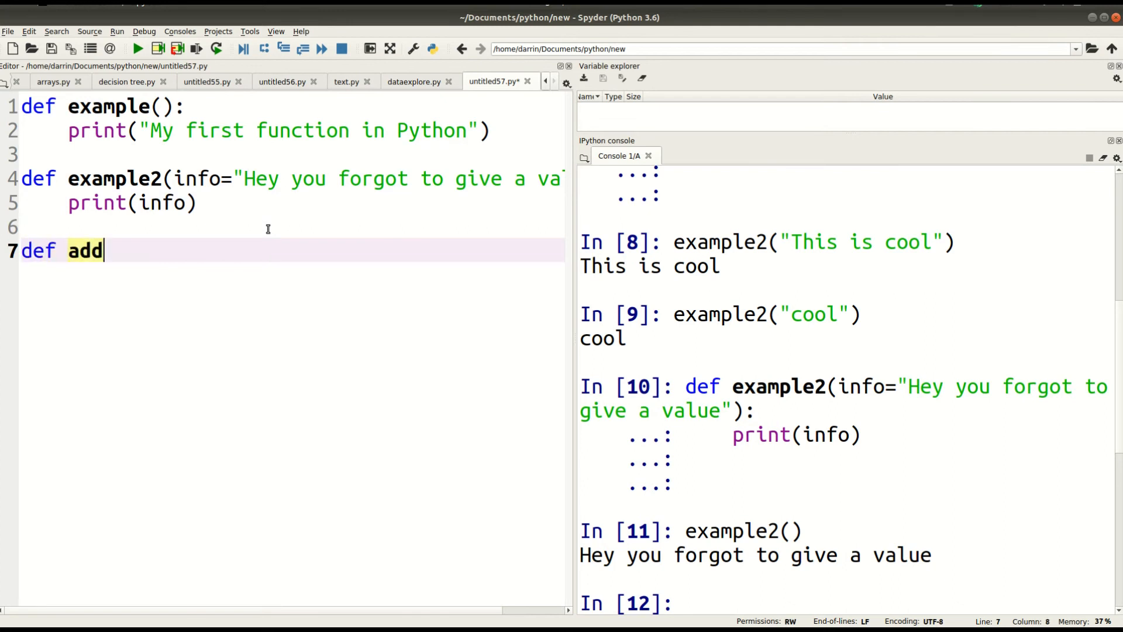
{"action": "type", "text": "(v1"}
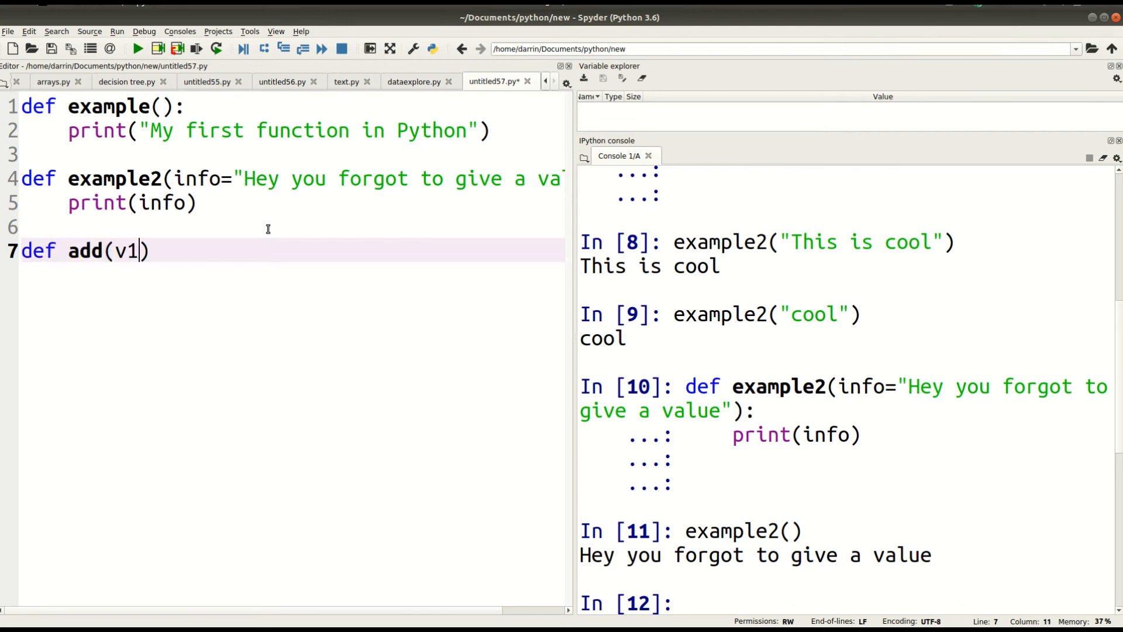
{"action": "type", "text": ",v2"}
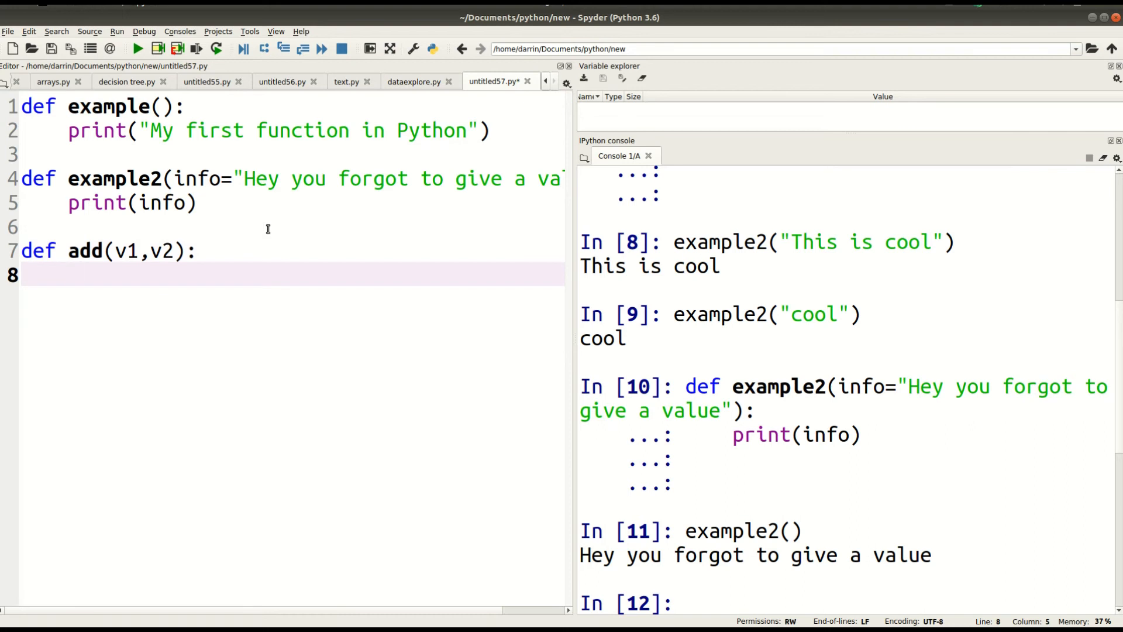
{"action": "type", "text": "print("}
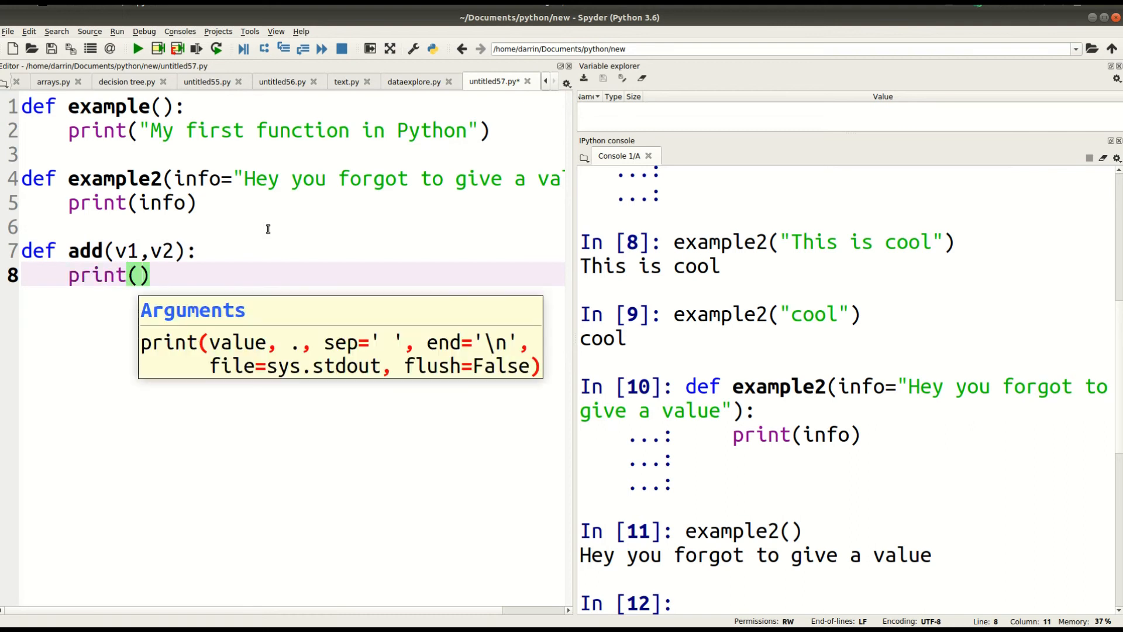
{"action": "type", "text": "v1"}
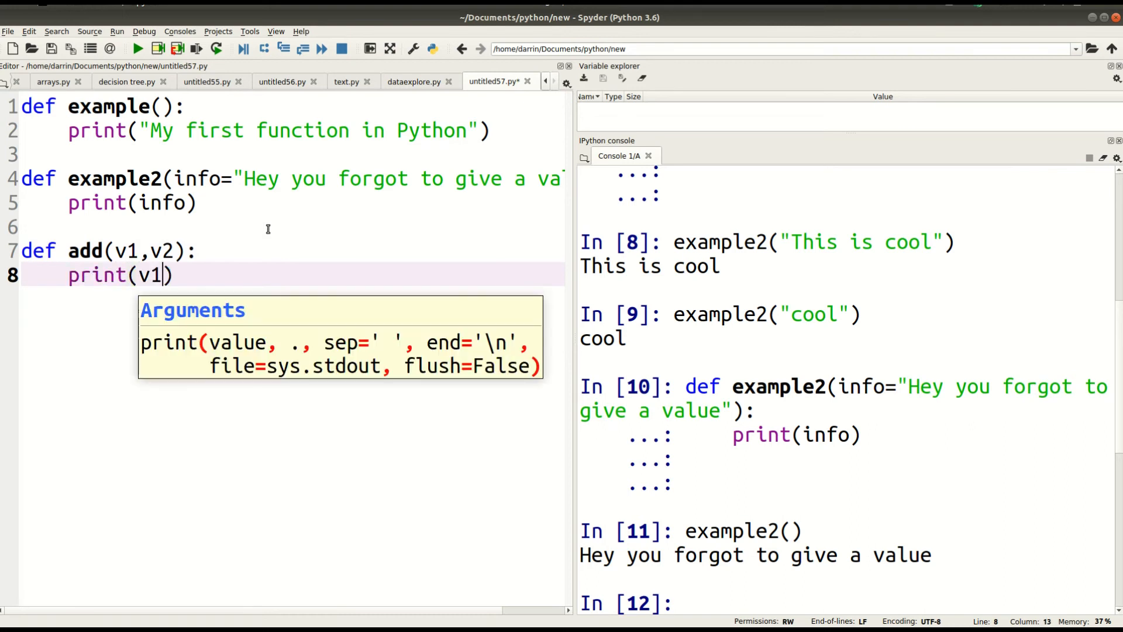
{"action": "type", "text": "+v2"}
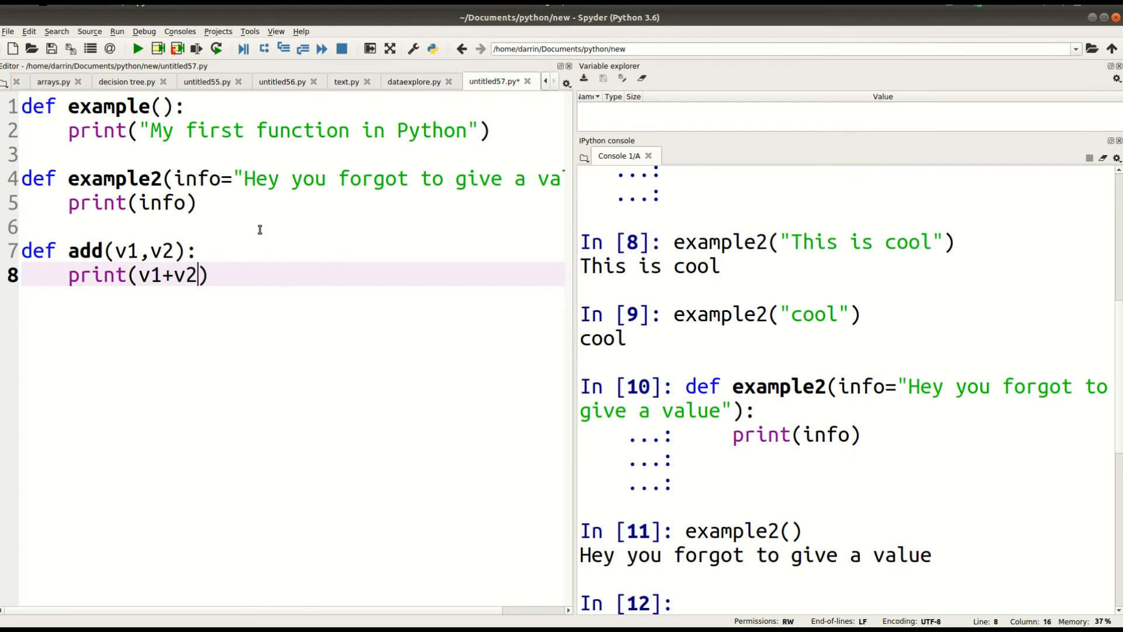
{"action": "mouse_move", "coordinate": [109, 223]}
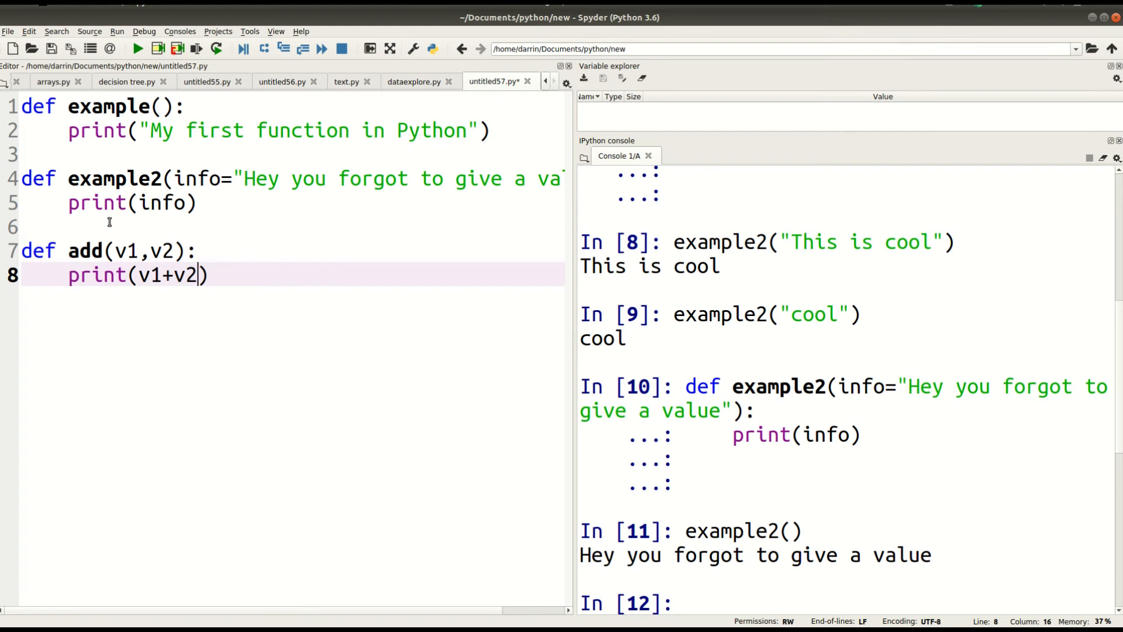
{"action": "double_click", "coordinate": [148, 250]}
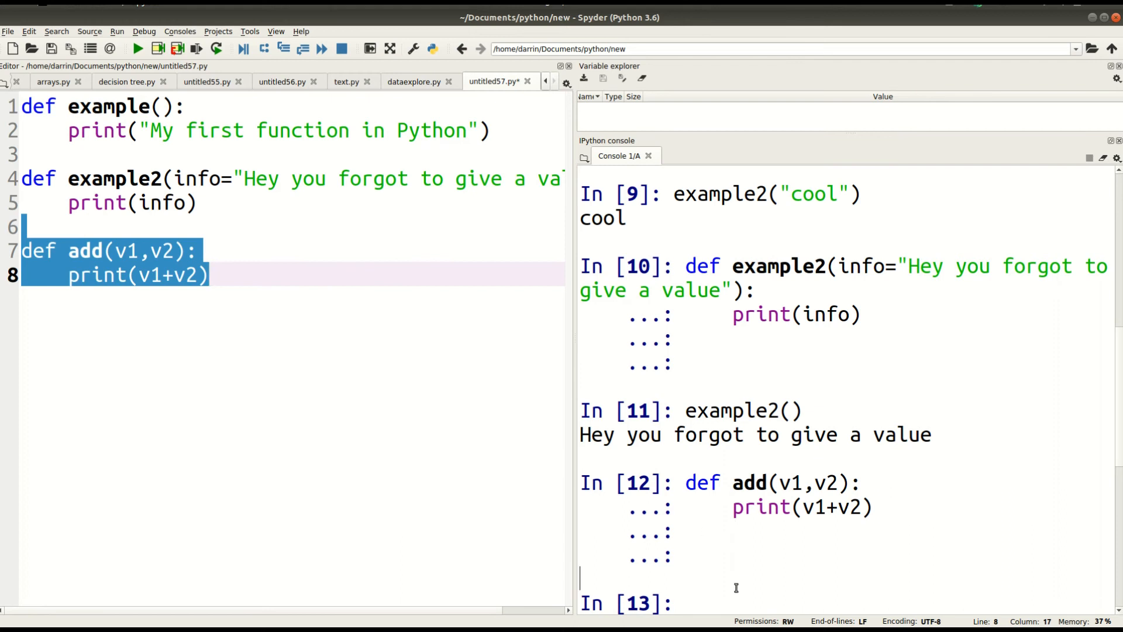
{"action": "mouse_move", "coordinate": [721, 619]}
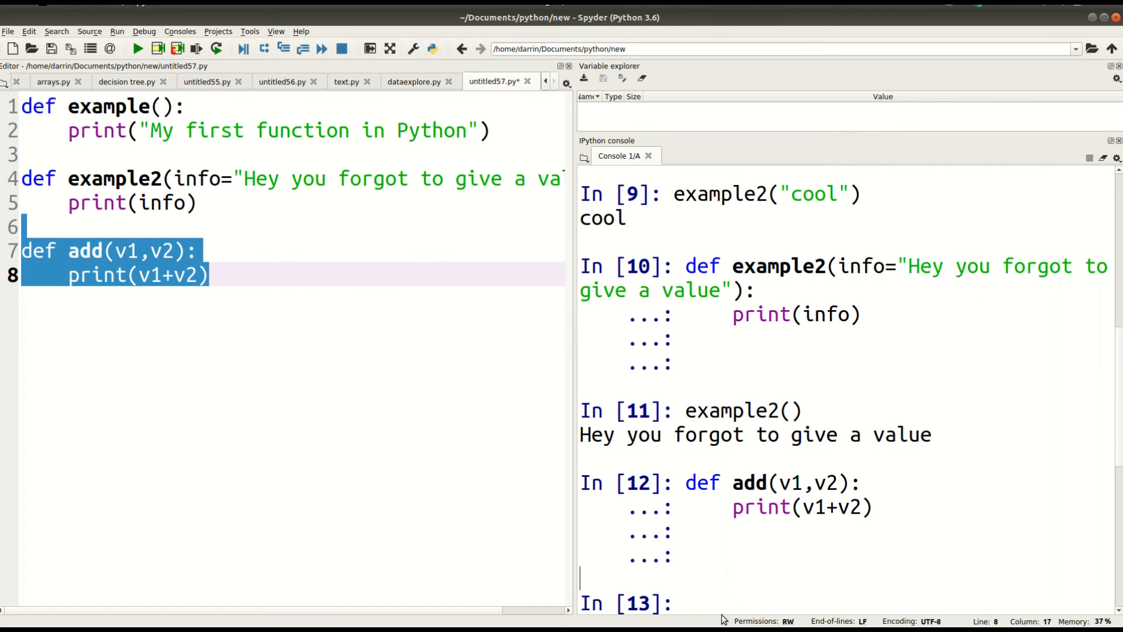
Step: Call add(20,30) in the IPython console, printing 50
{"action": "type", "text": "add("}
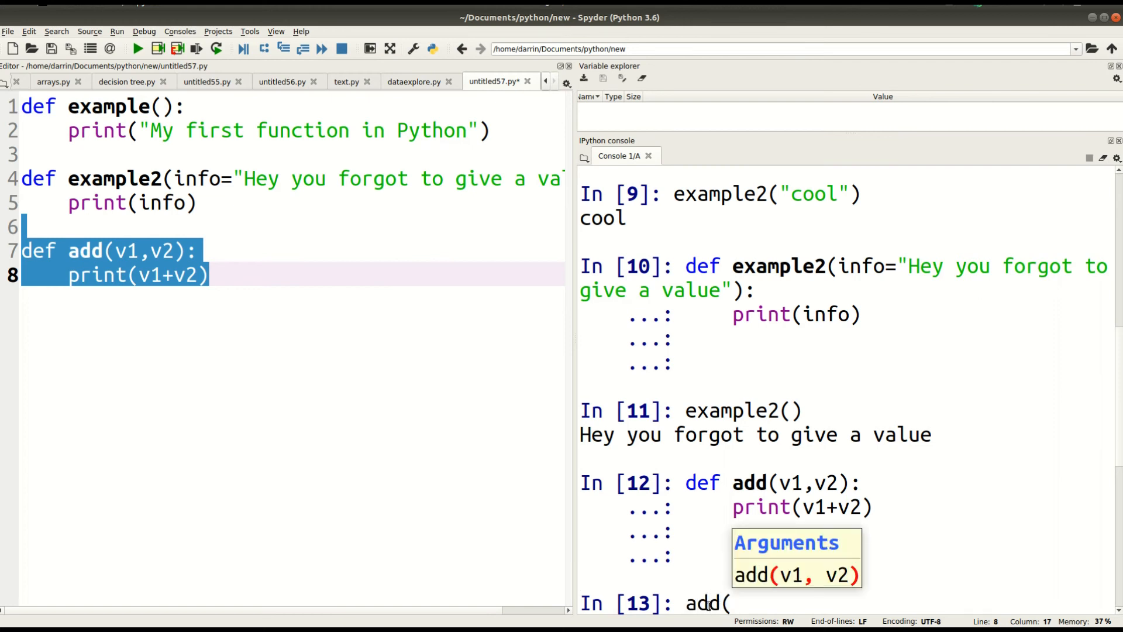
{"action": "type", "text": "20"}
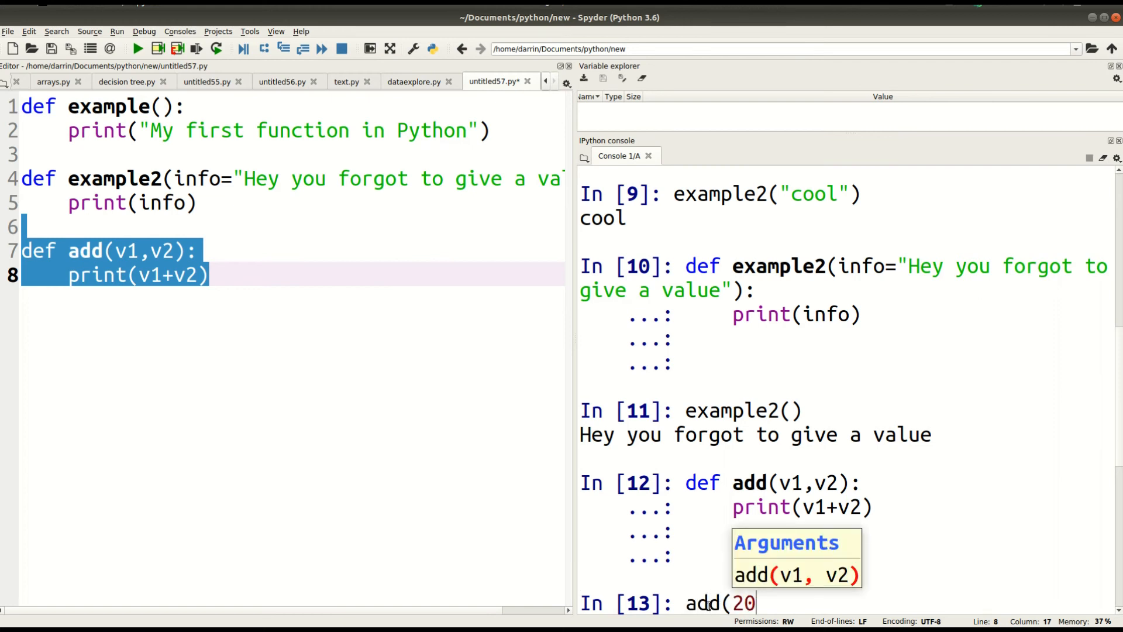
{"action": "type", "text": ",309"}
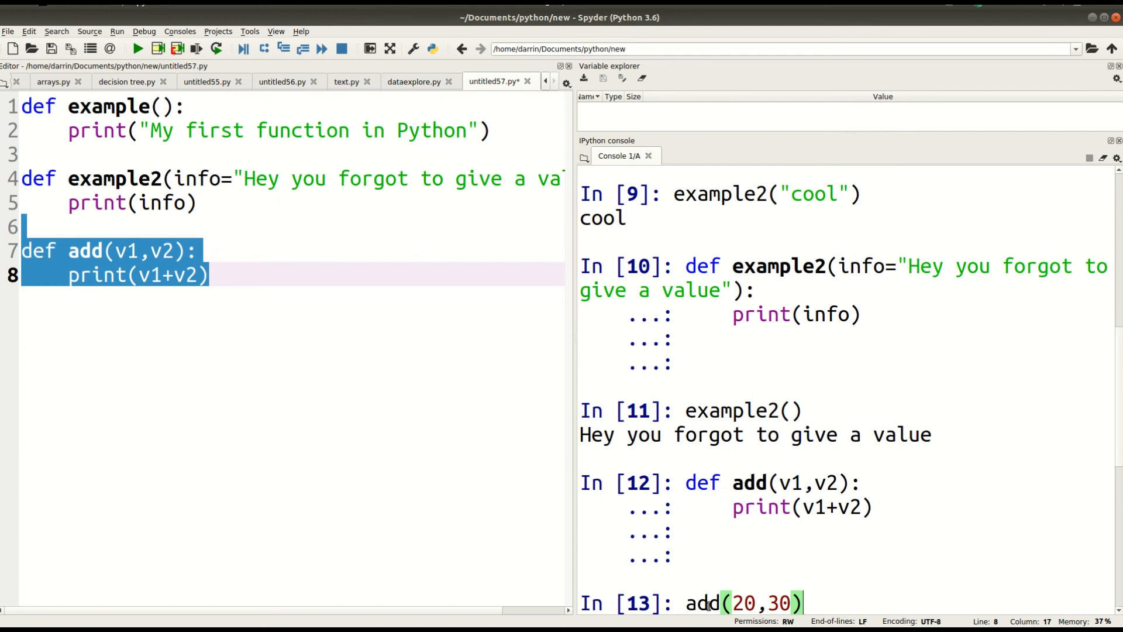
{"action": "key", "text": "Return"}
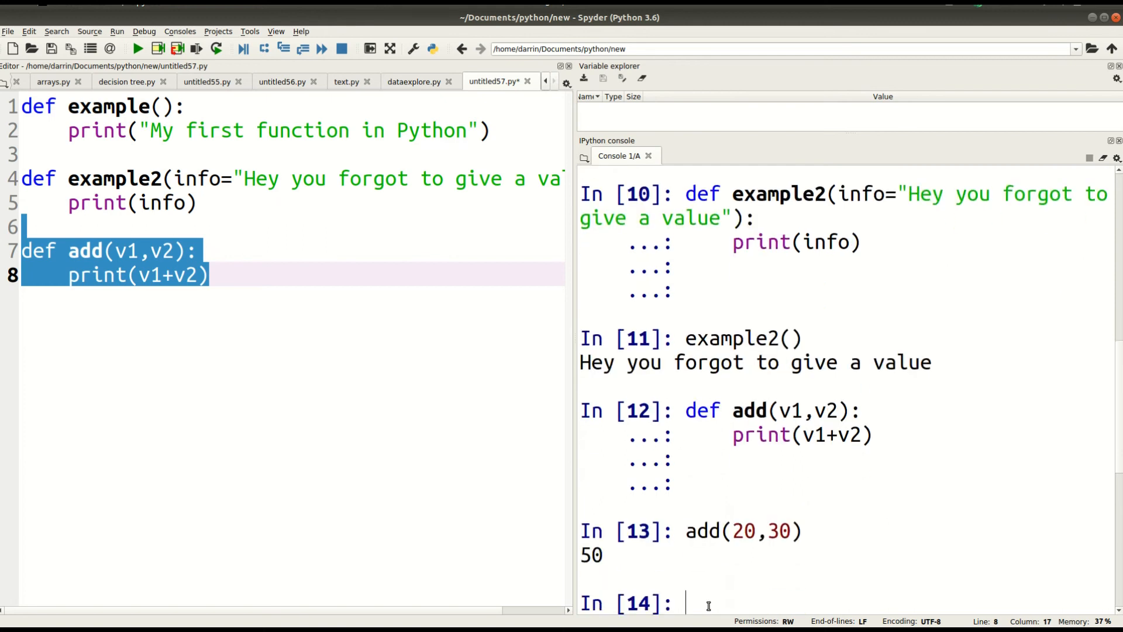